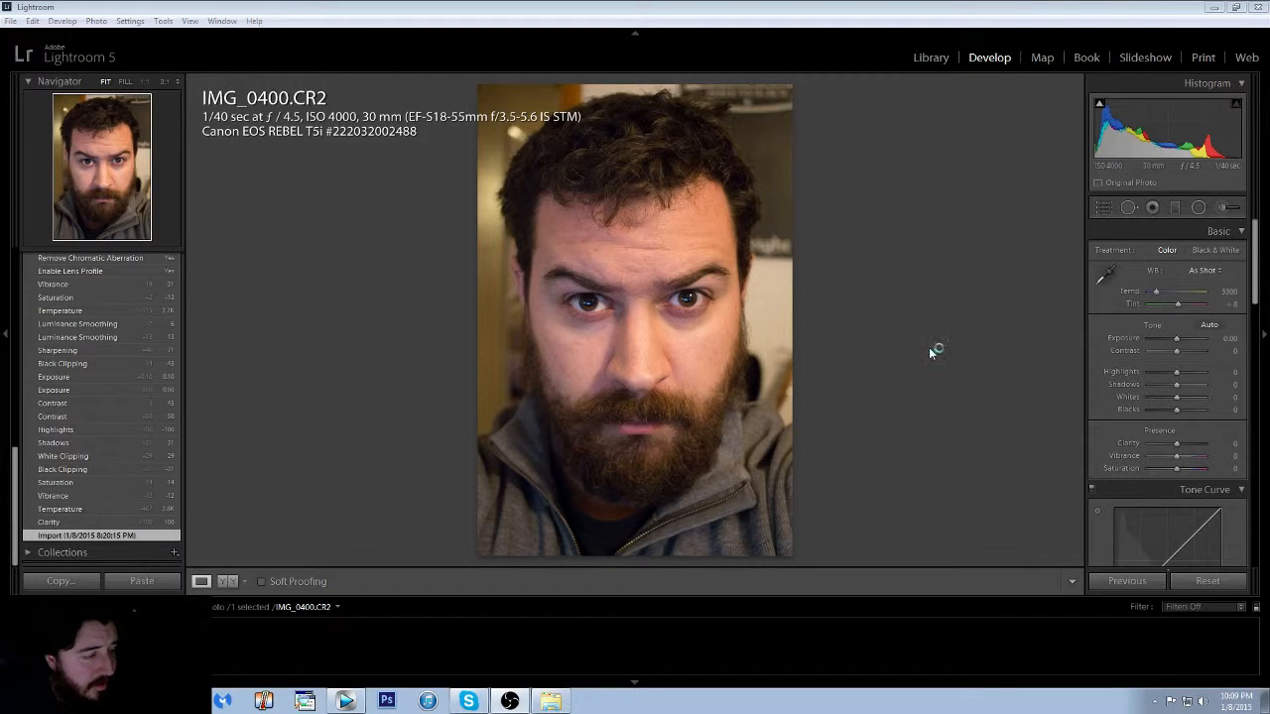
mouse_move(932, 353)
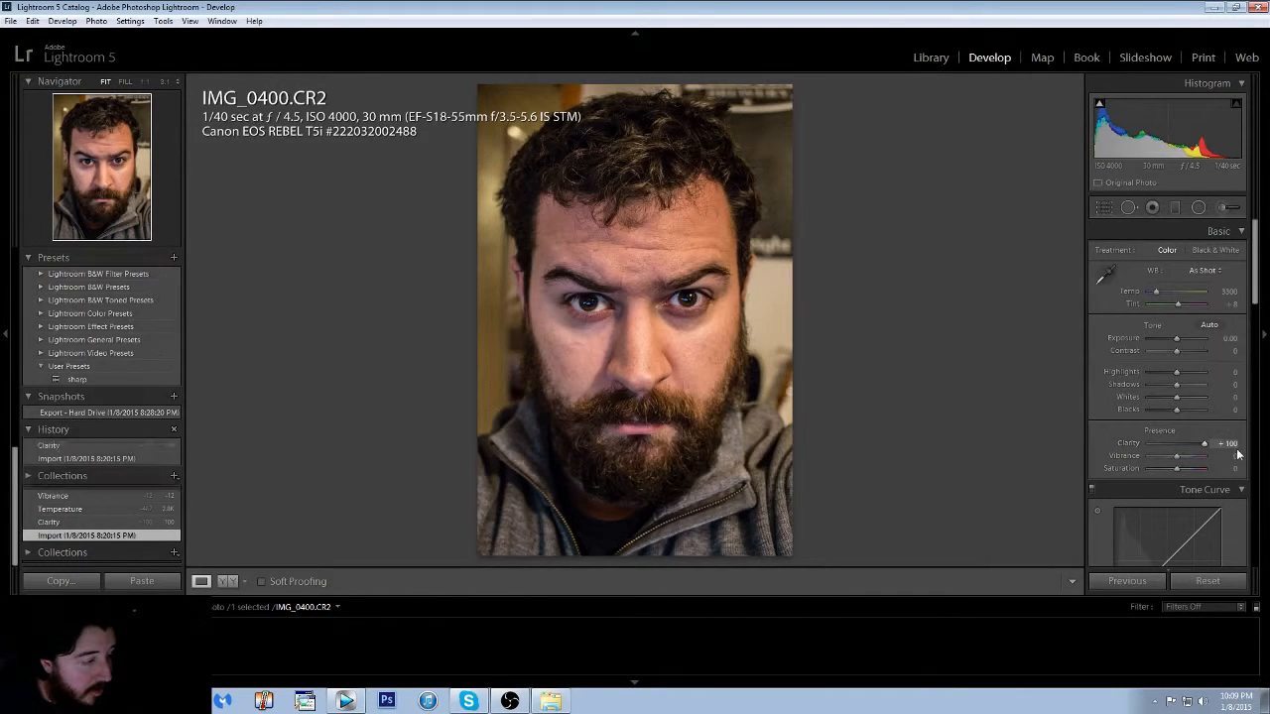
Push Clarity up for grit and pull Vibrance and Saturation down for muted colours.
click(48, 445)
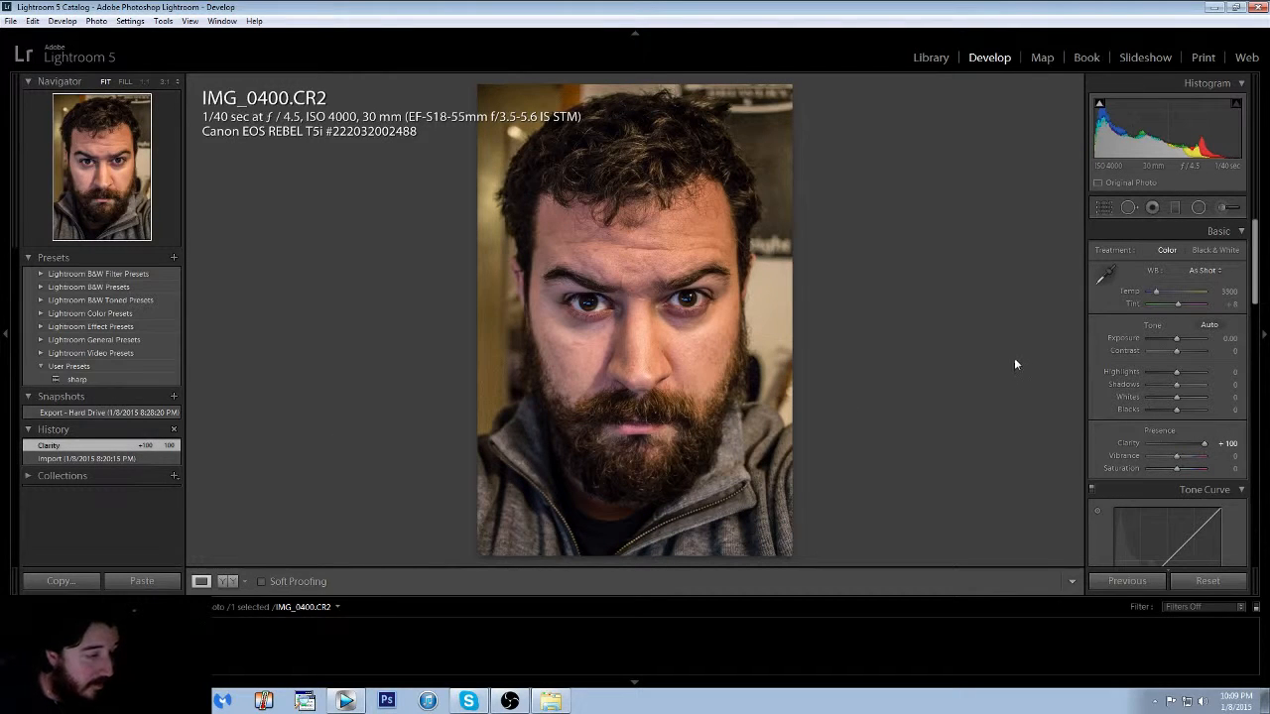
mouse_move(1138, 334)
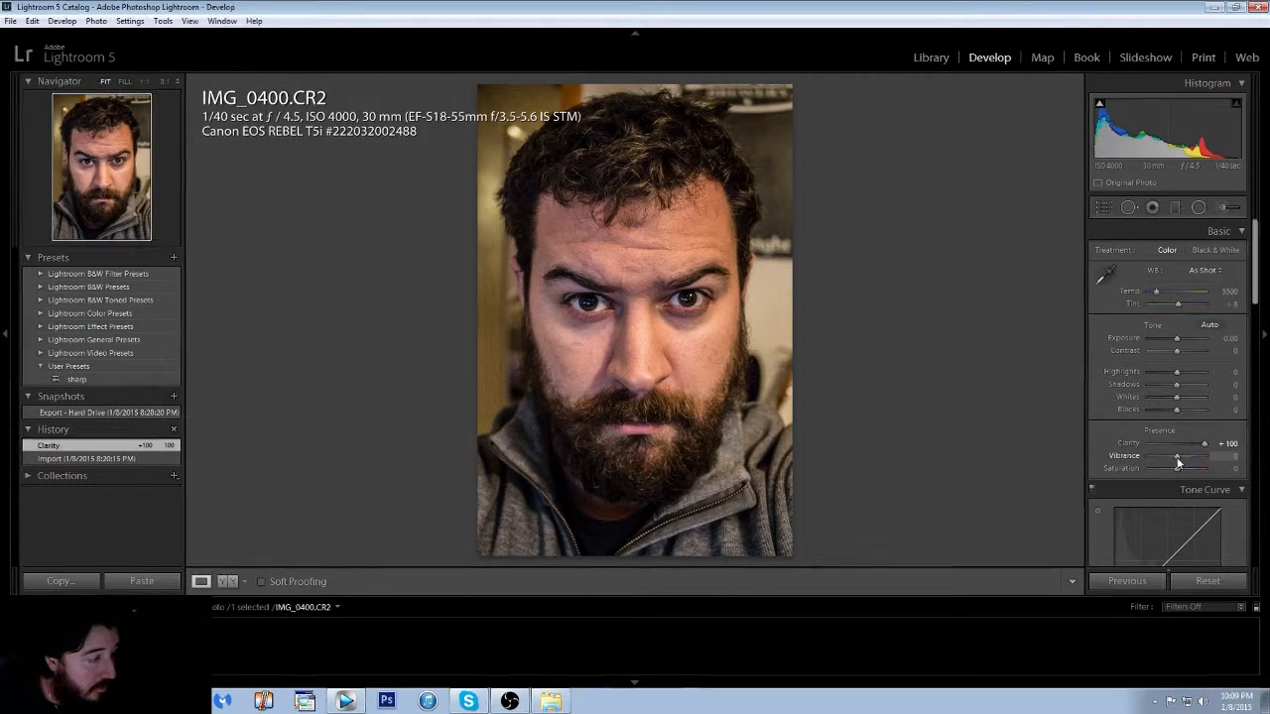
drag(1190, 454, 1170, 455)
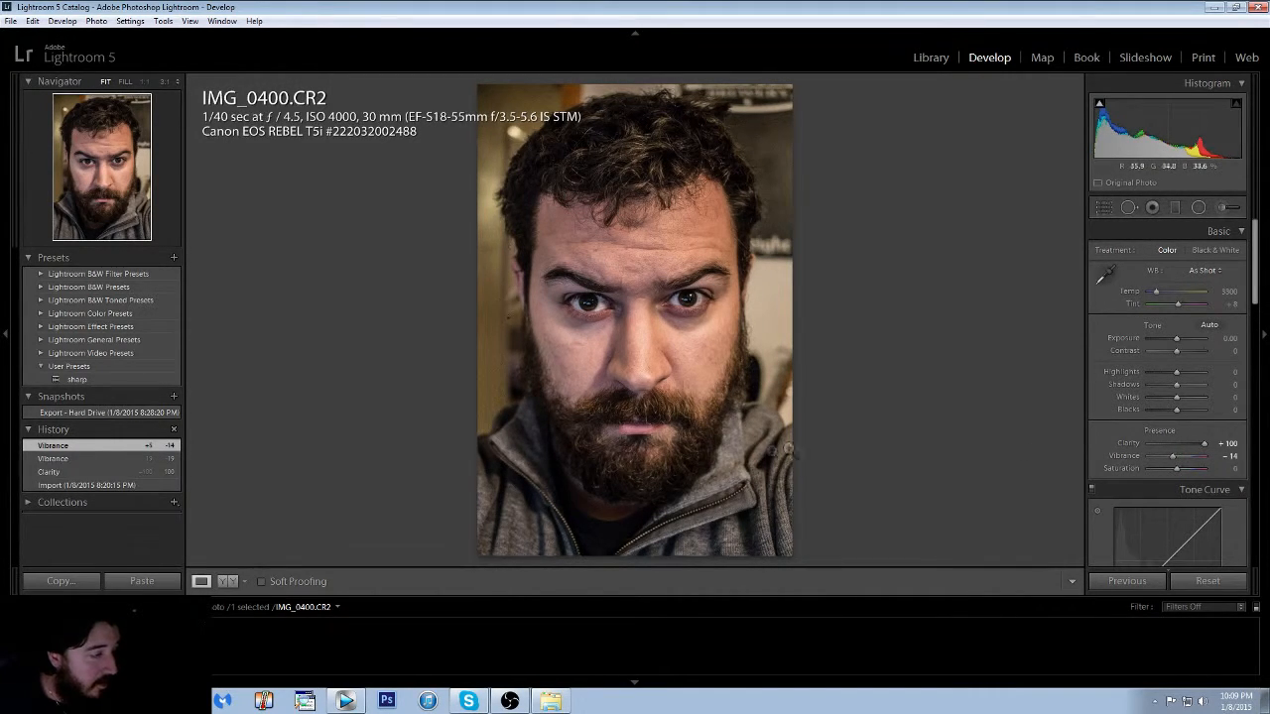
mouse_move(865, 408)
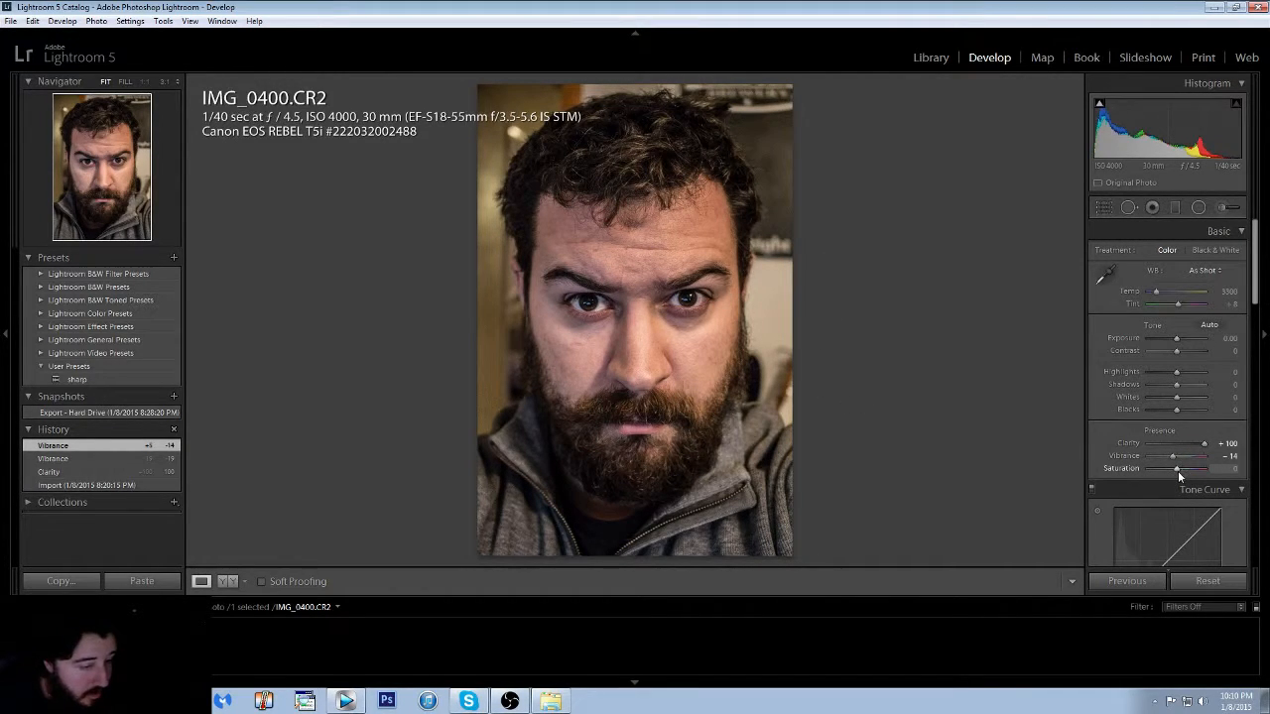
drag(1174, 469, 1190, 468)
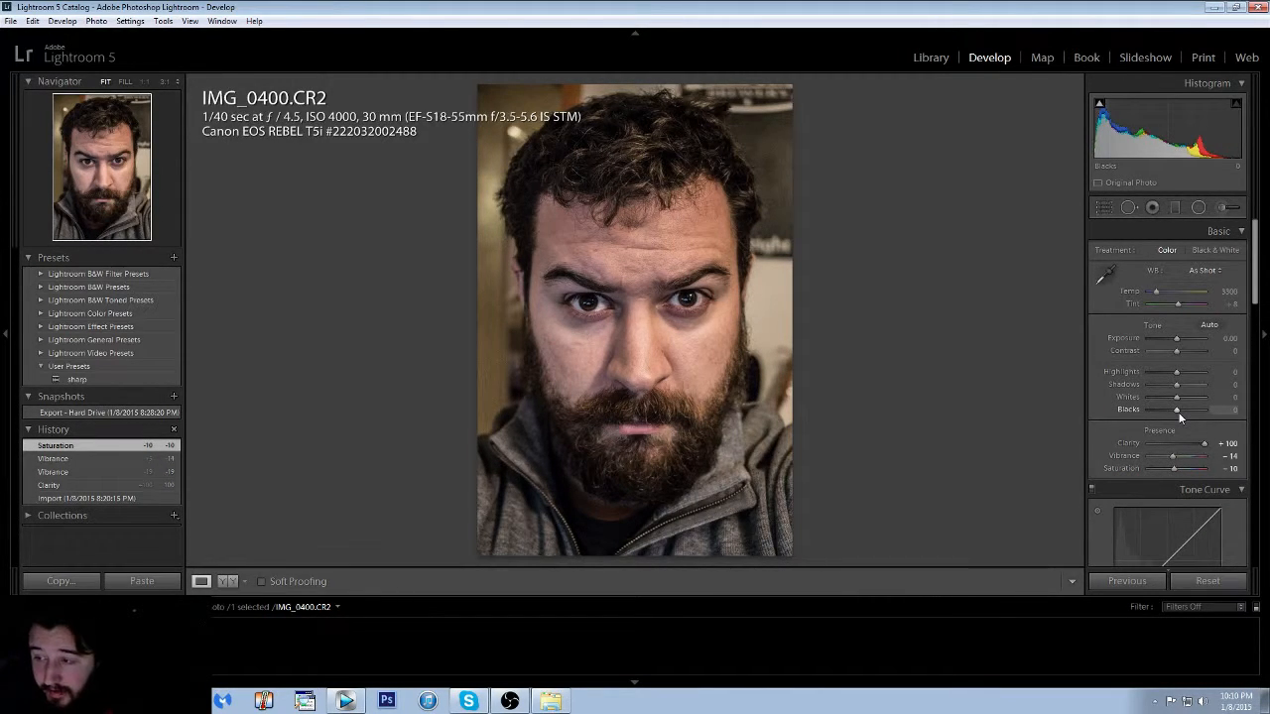
mouse_move(682, 306)
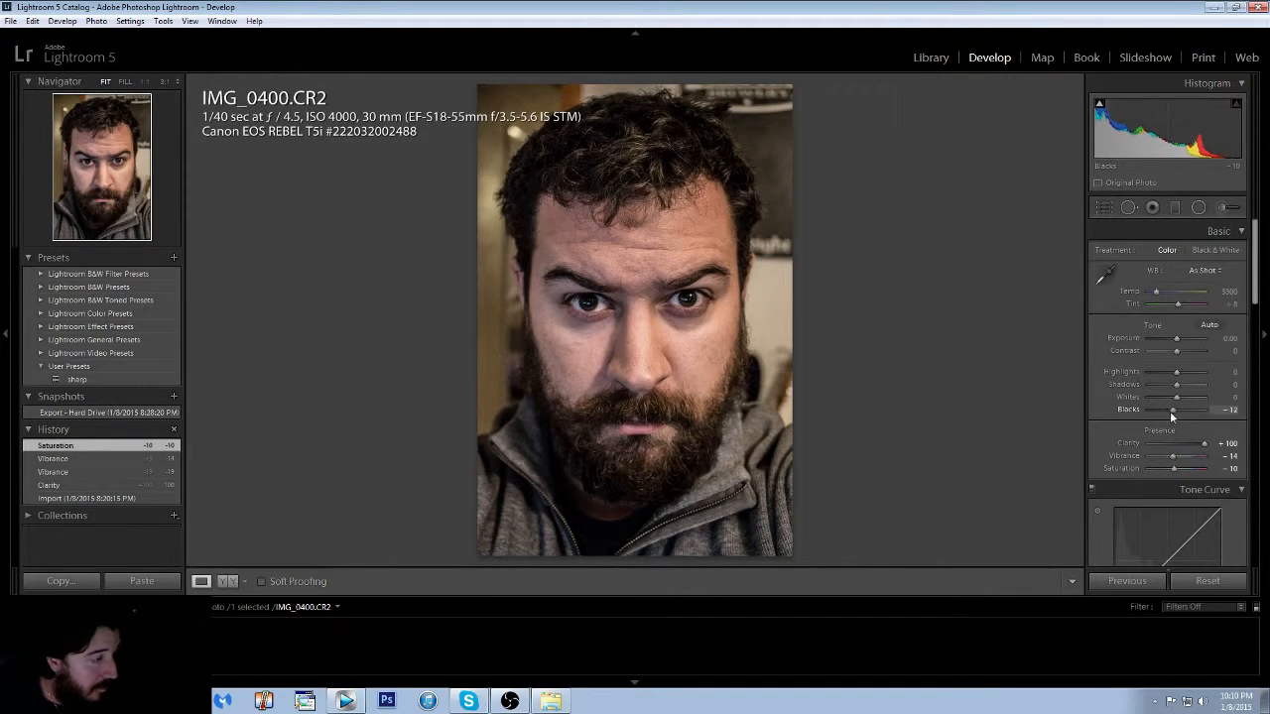
Deepen the Blacks and settle the Whites for stronger clipping contrast.
drag(1174, 408, 1167, 409)
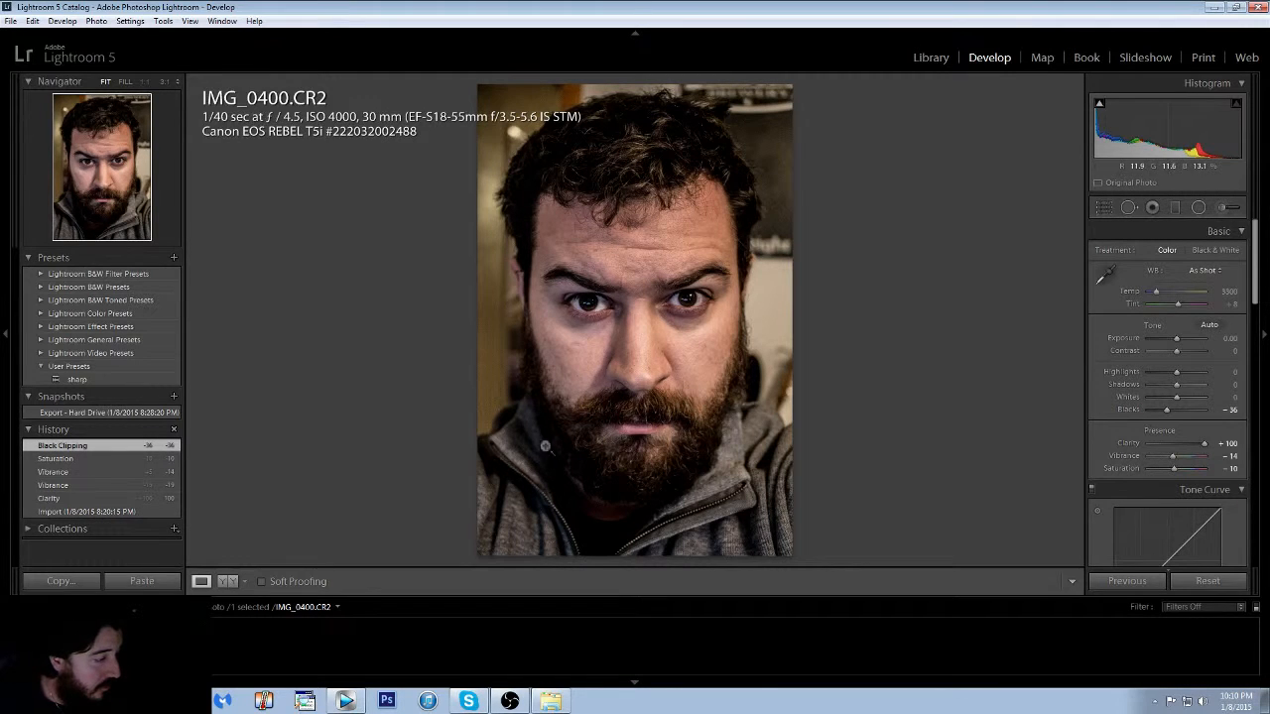
mouse_move(563, 381)
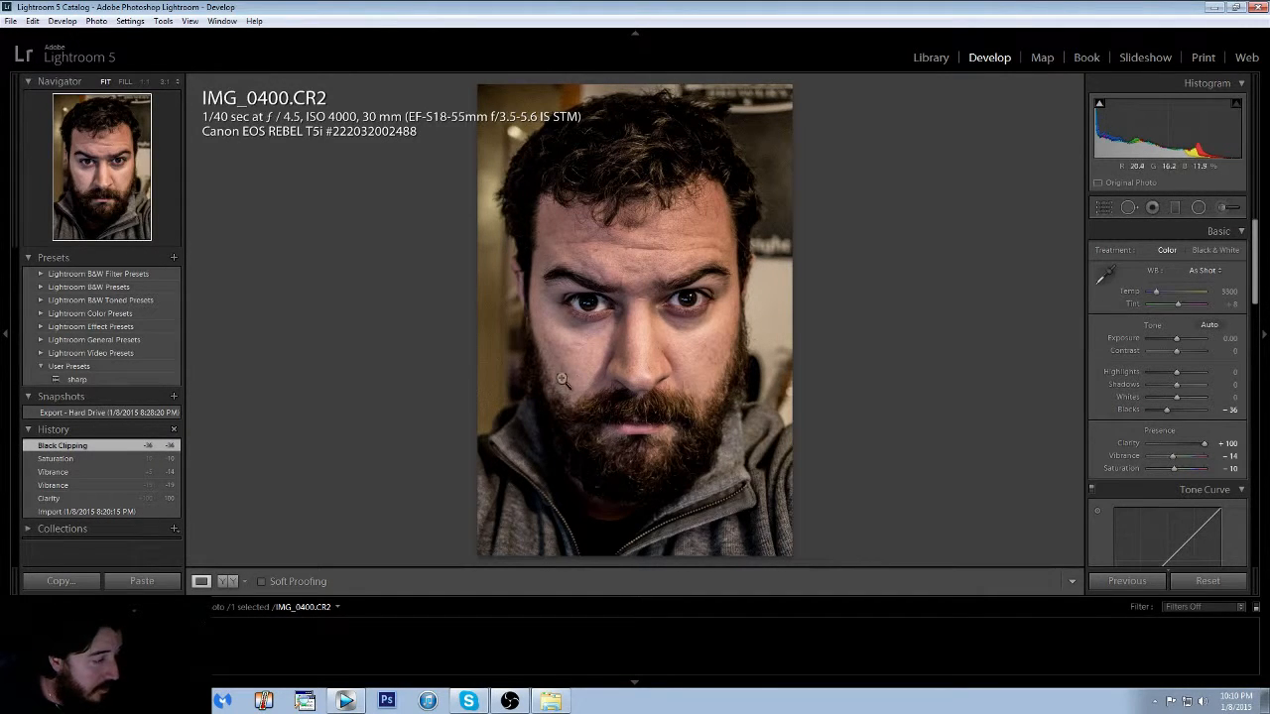
mouse_move(752, 381)
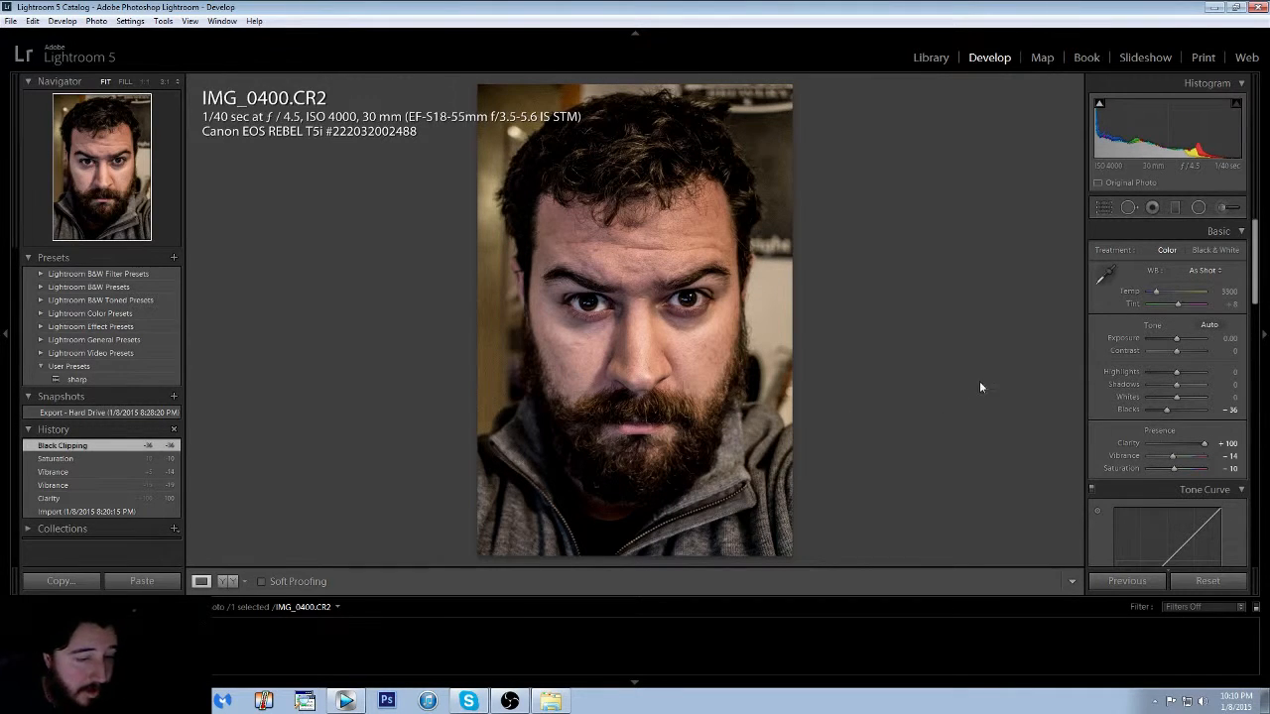
click(55, 458)
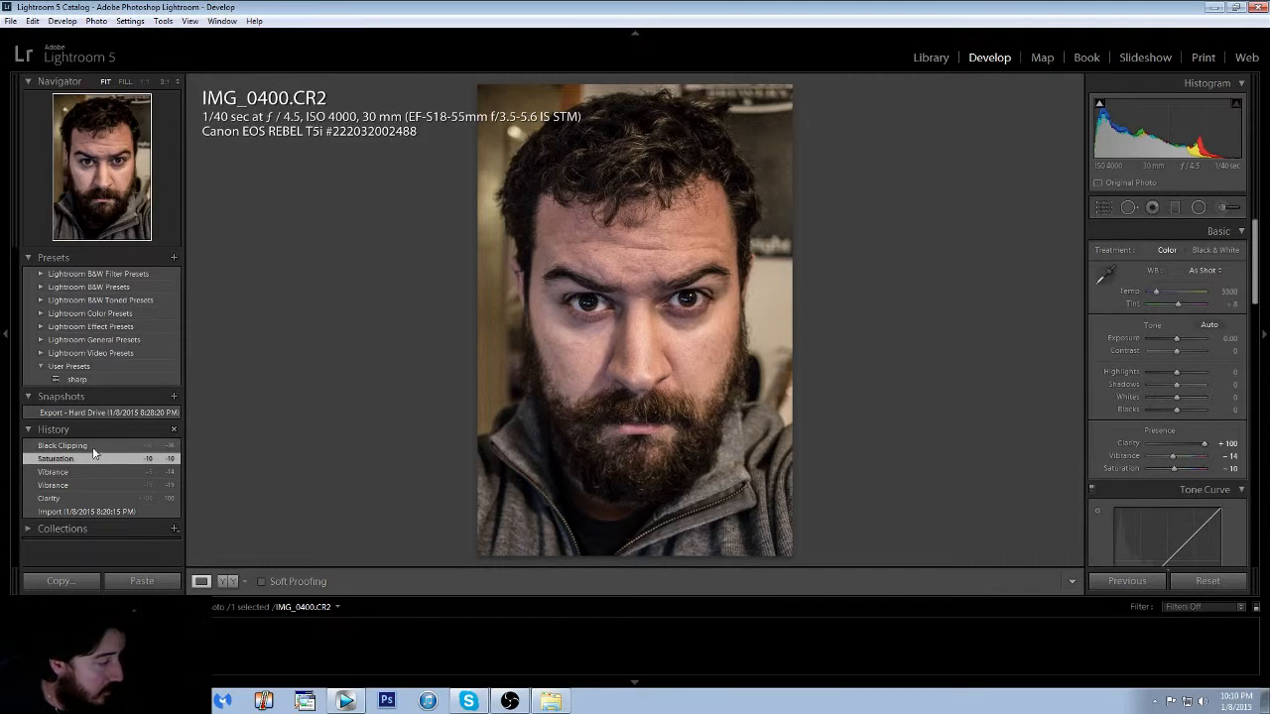
drag(1180, 409, 1167, 408)
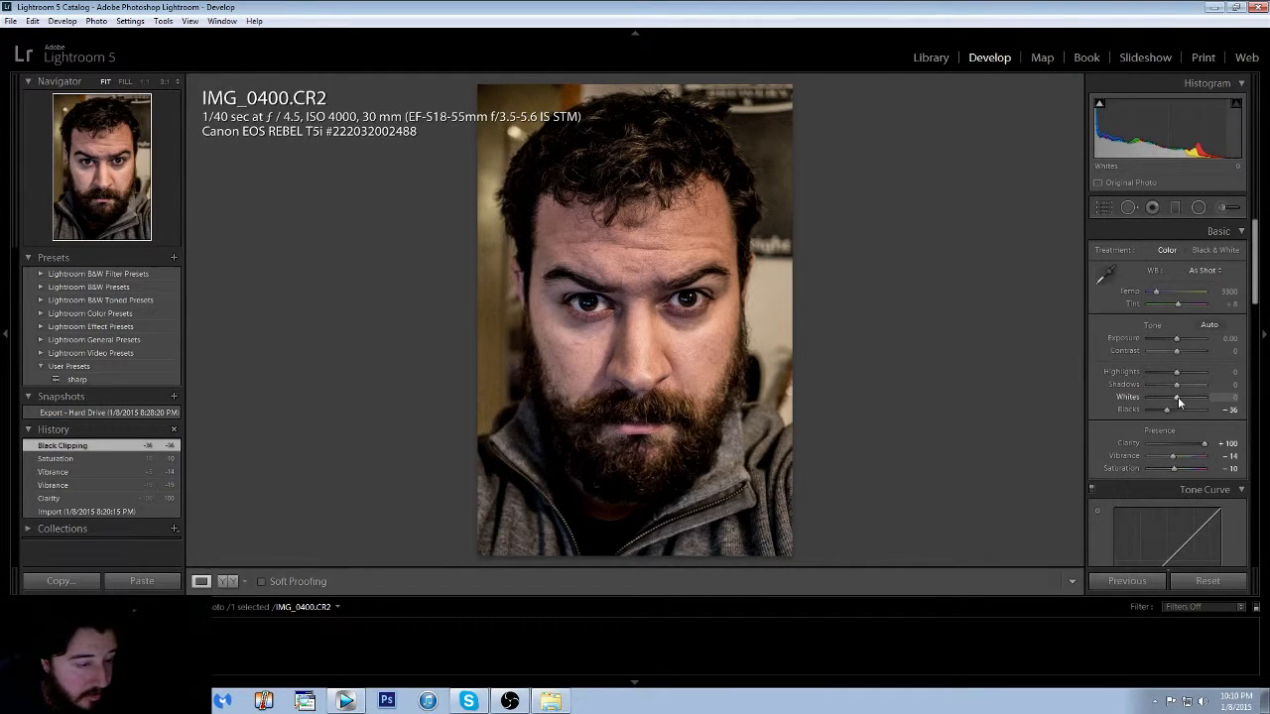
drag(1167, 396, 1190, 397)
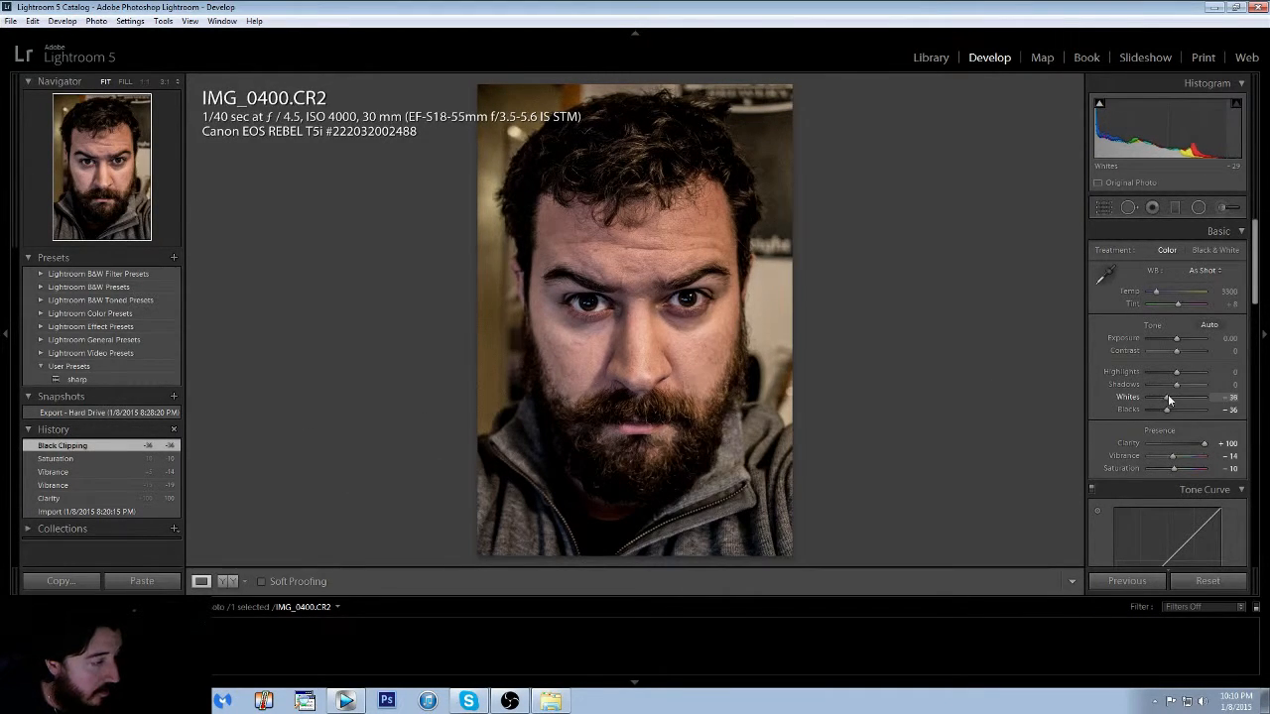
drag(1154, 397, 1171, 397)
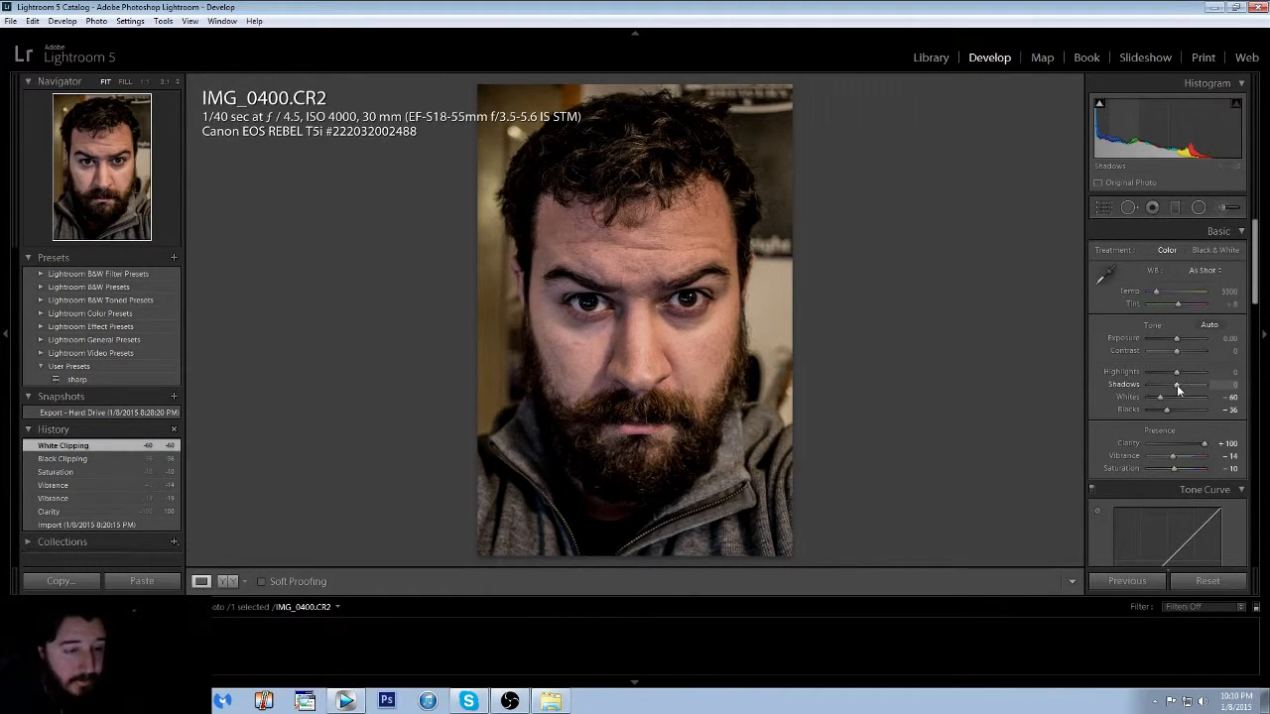
Adjust the Shadows and pull the Highlights down for a moodier tone.
drag(1174, 385, 1206, 384)
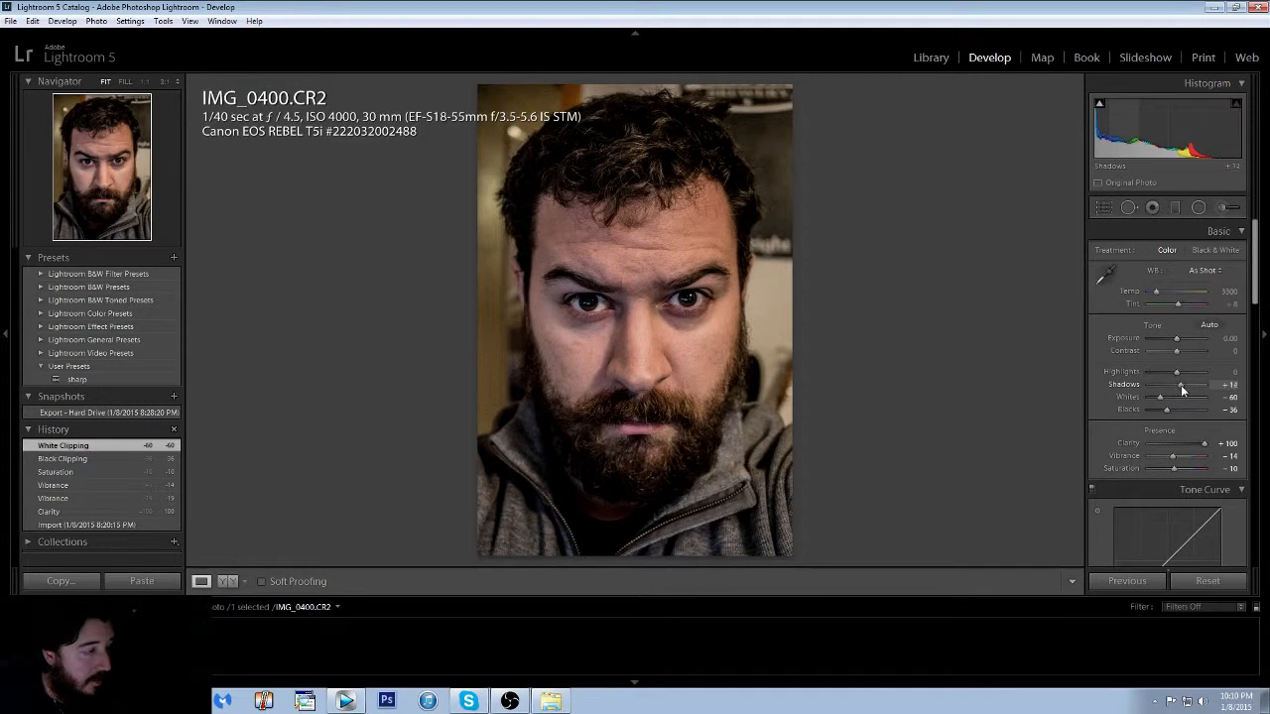
drag(1180, 384, 1187, 384)
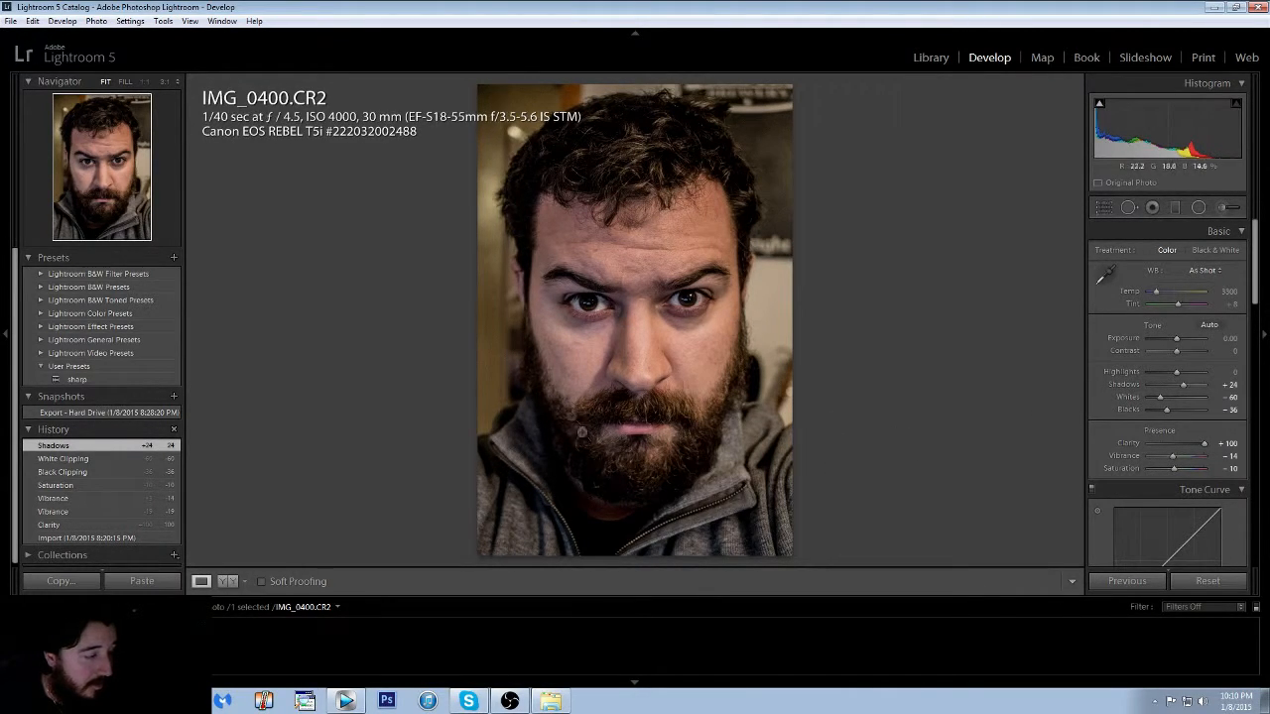
click(64, 458)
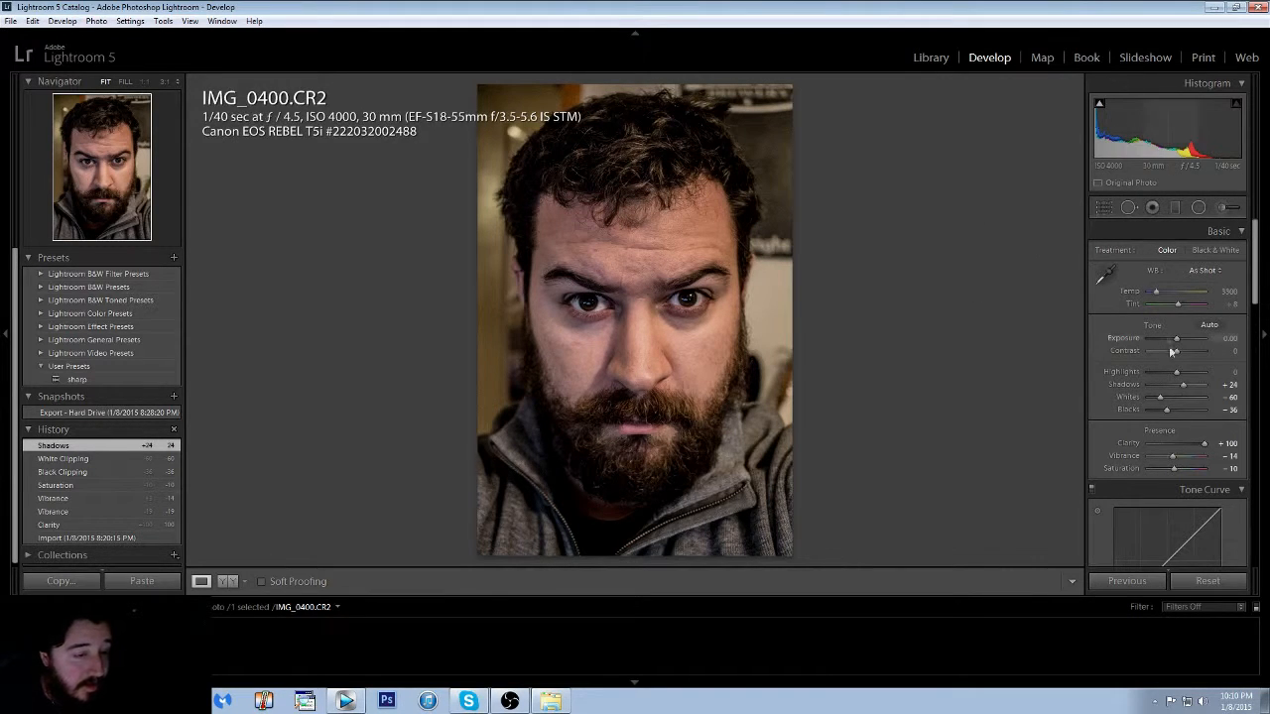
drag(1182, 385, 1159, 385)
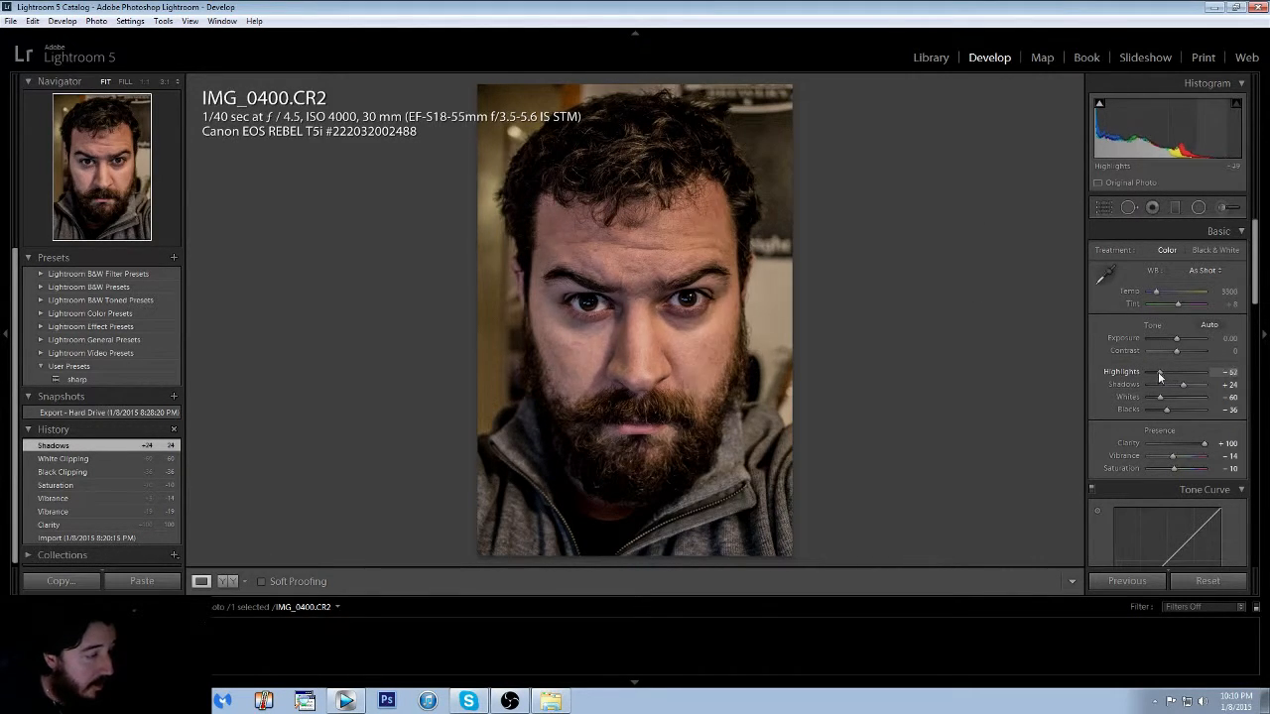
drag(1175, 383, 1154, 383)
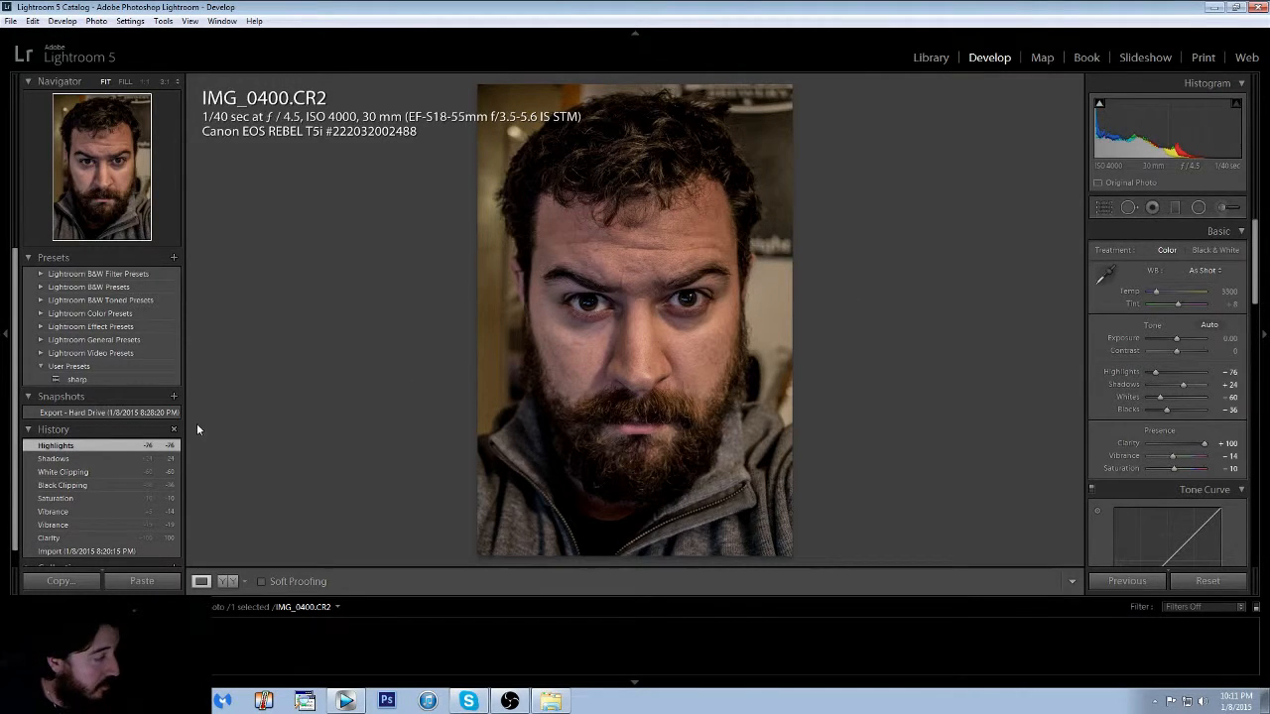
mouse_move(548, 226)
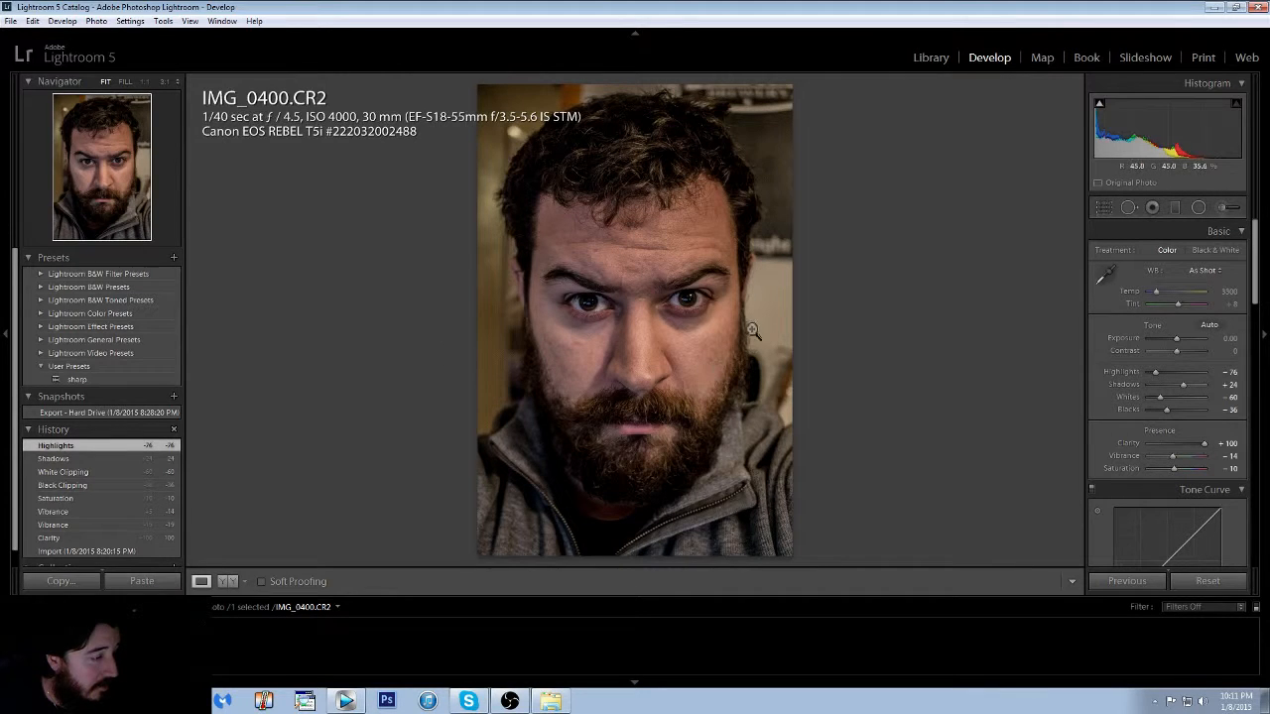
mouse_move(635, 274)
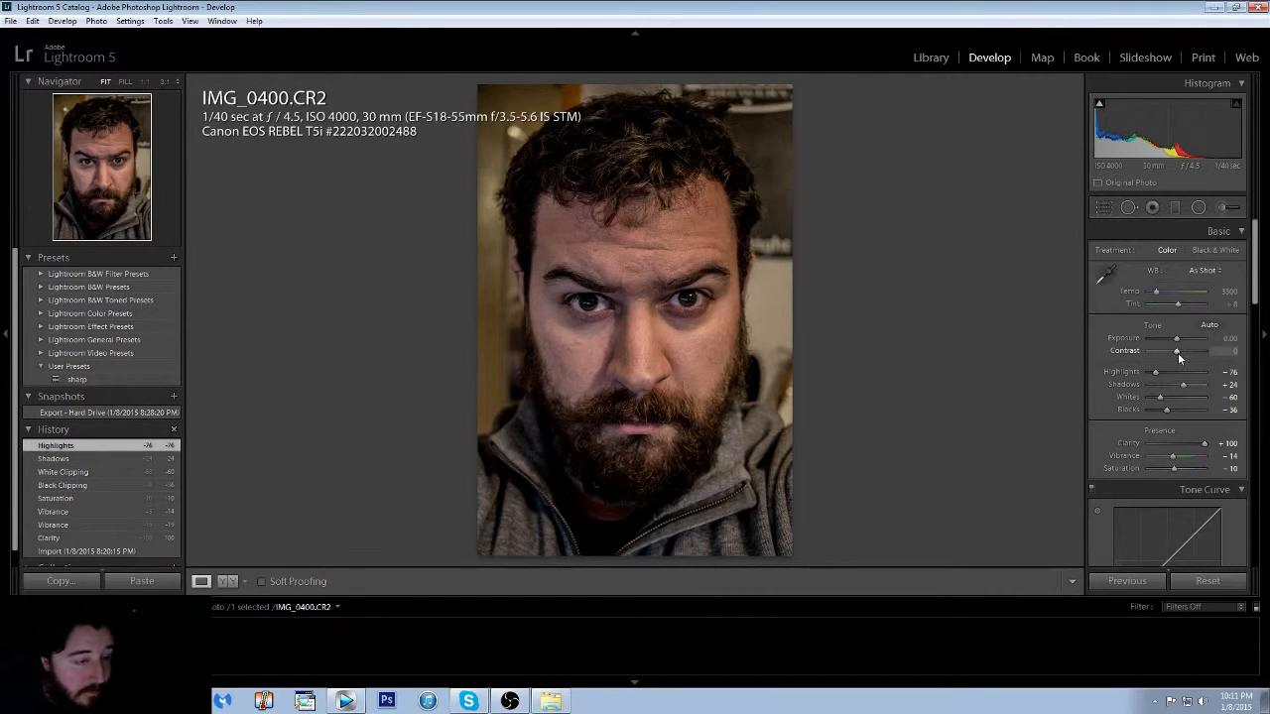
Raise the overall Contrast and fine-tune the Exposure.
drag(1174, 350, 1190, 349)
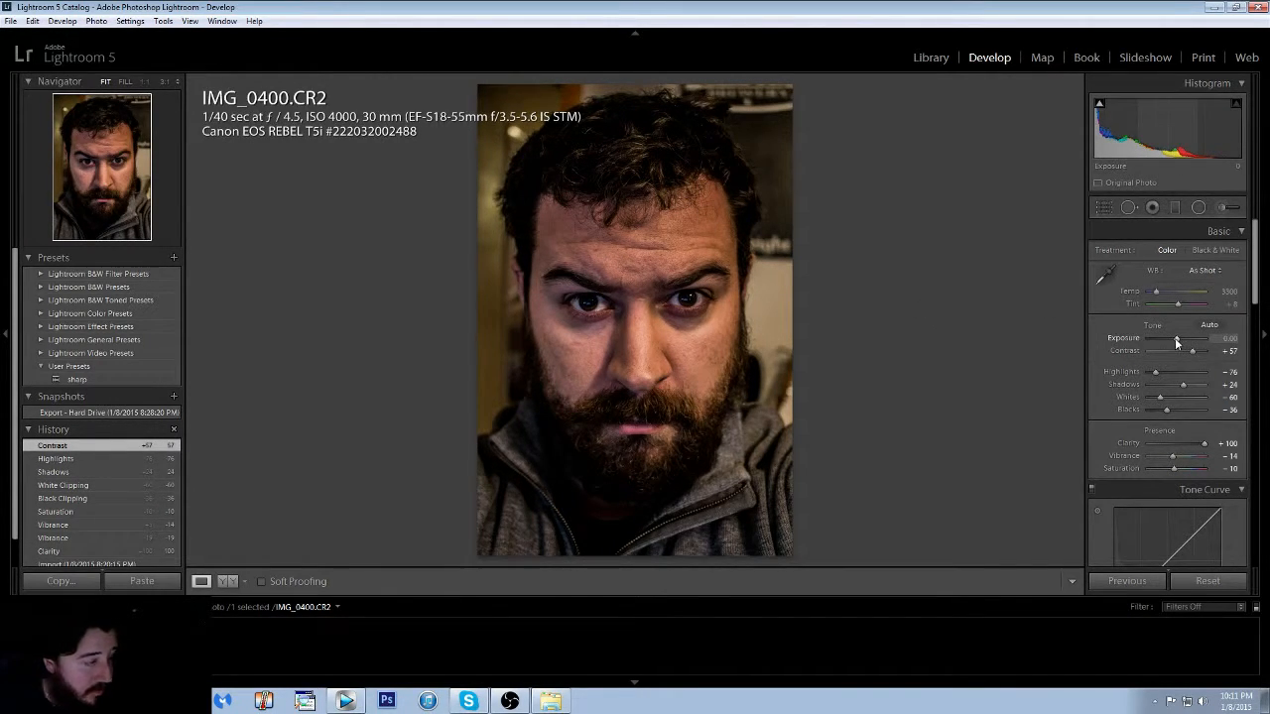
drag(1175, 339, 1200, 340)
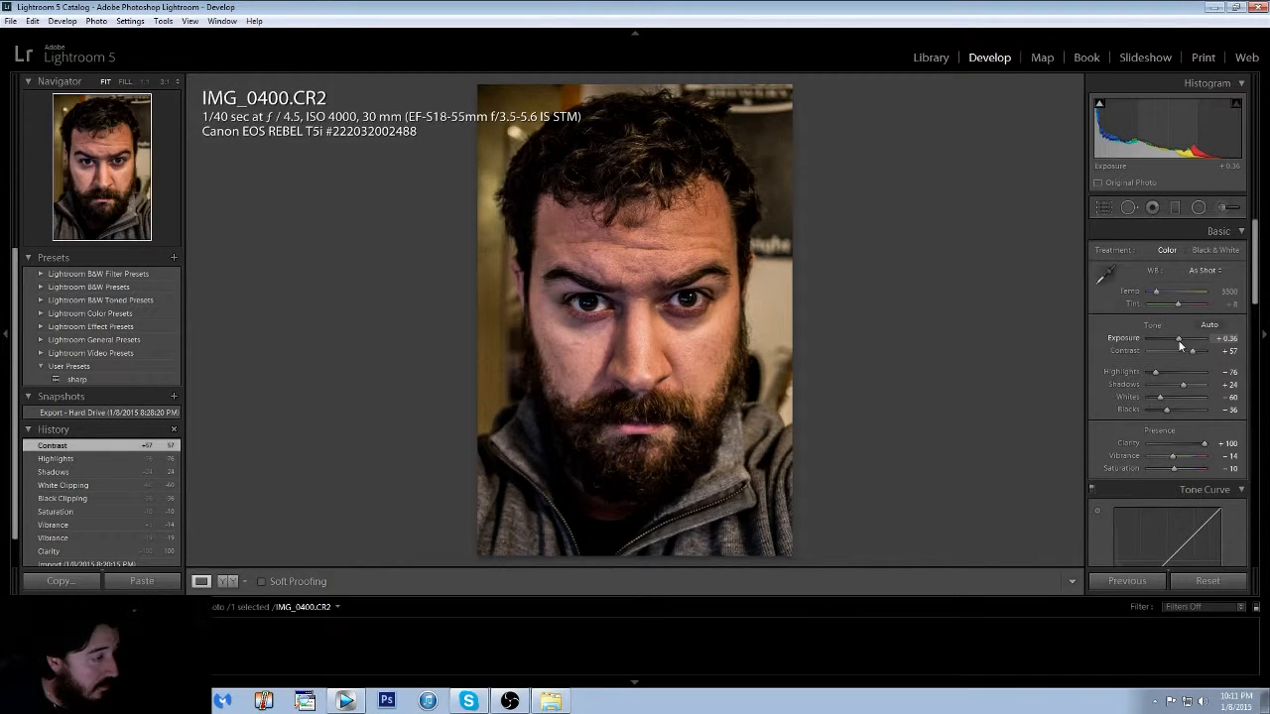
drag(1180, 337, 1173, 337)
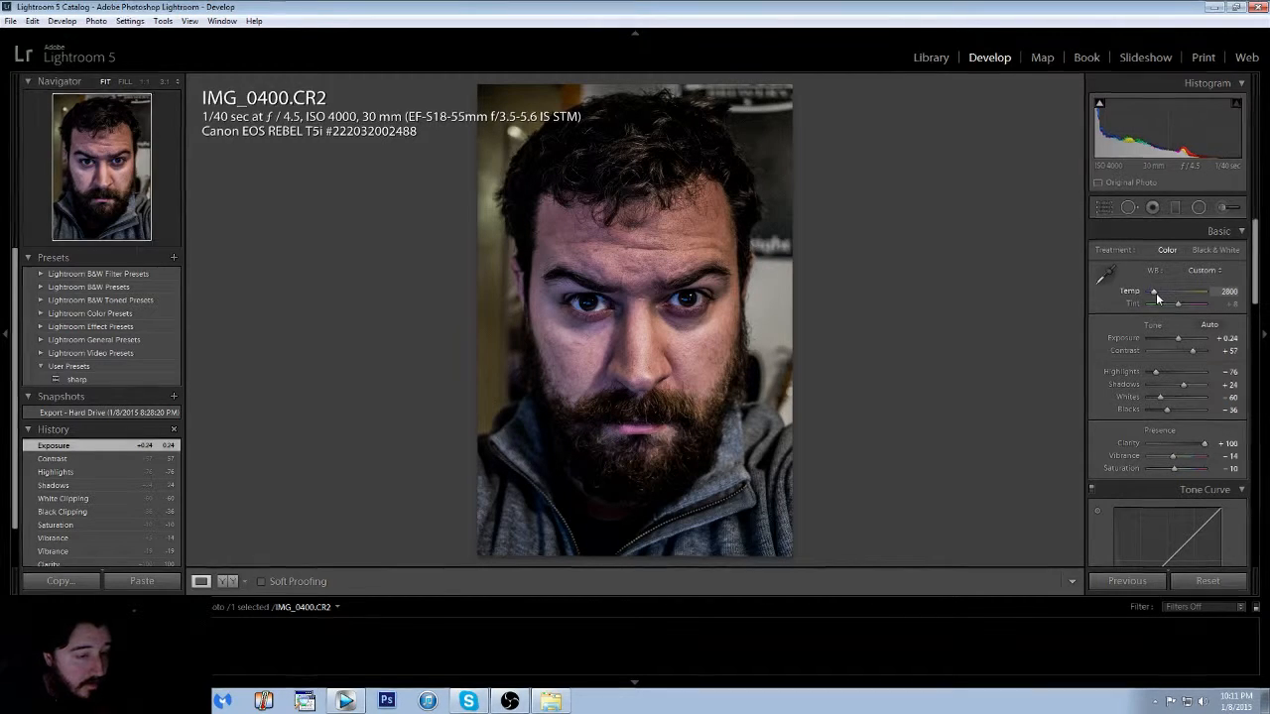
Cool the white balance Temp toward blue and lower Vibrance for muted colours.
drag(1154, 290, 1131, 289)
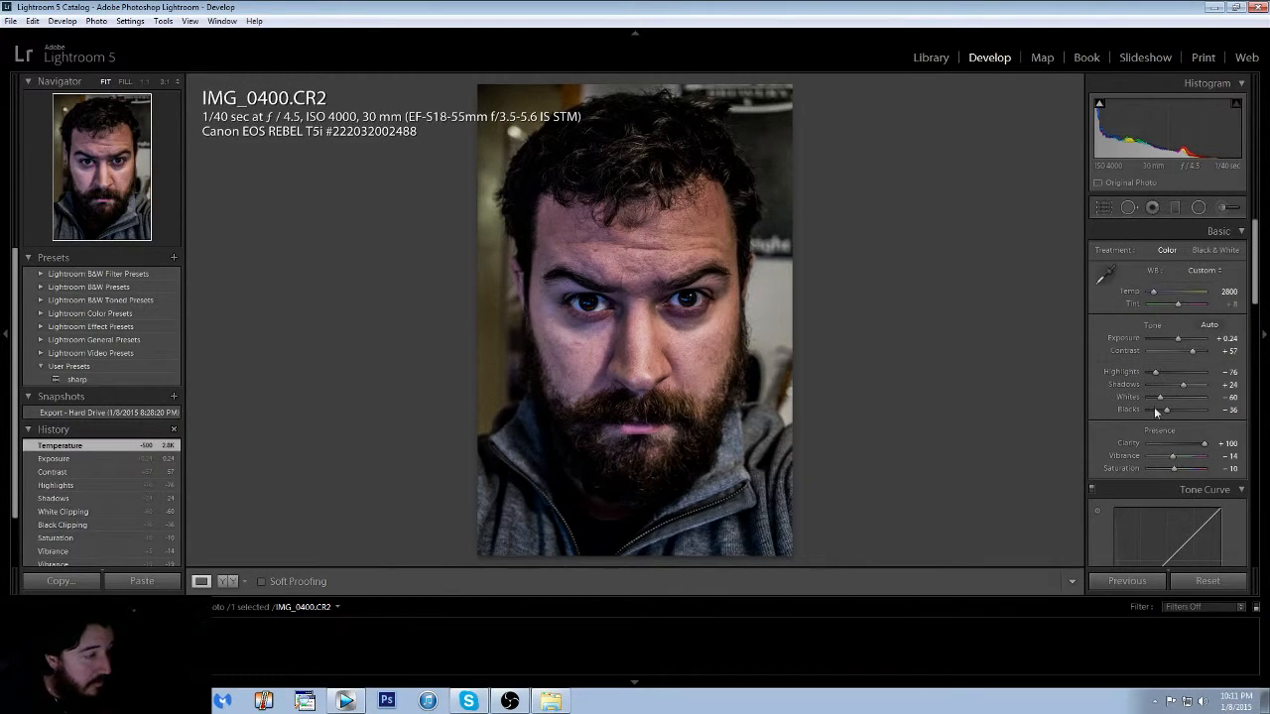
drag(1158, 291, 1186, 292)
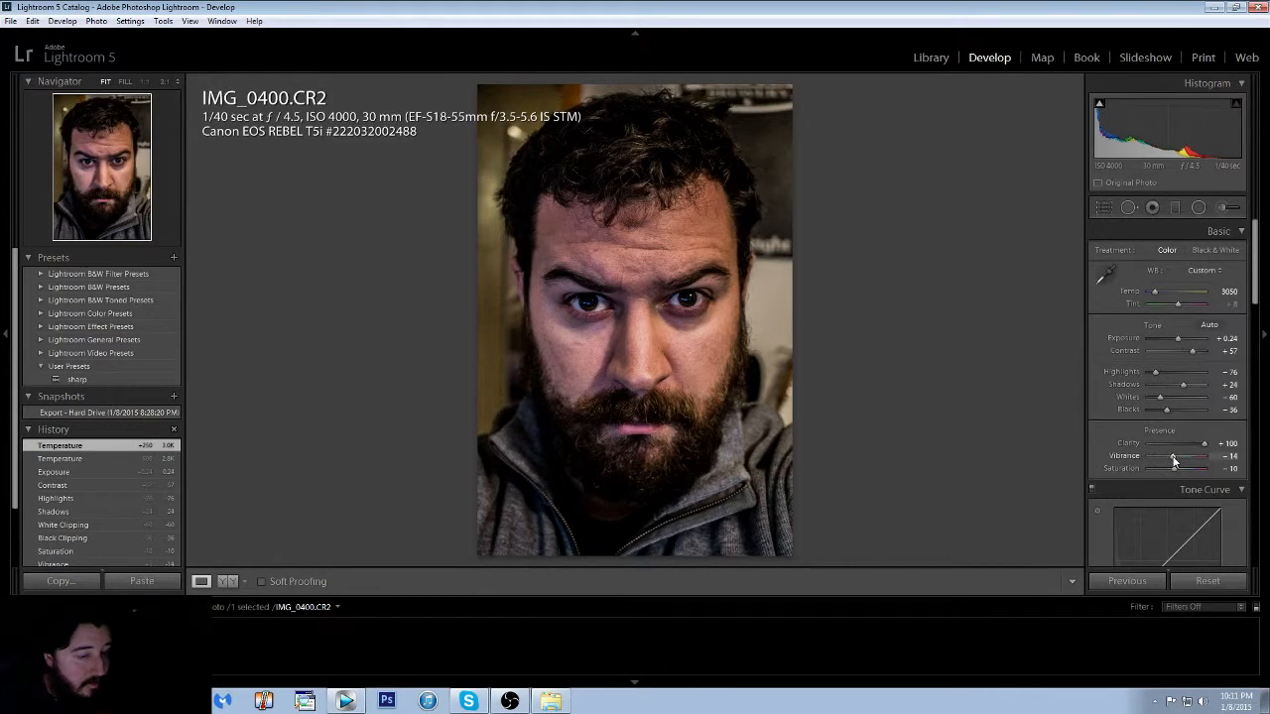
drag(1174, 454, 1169, 454)
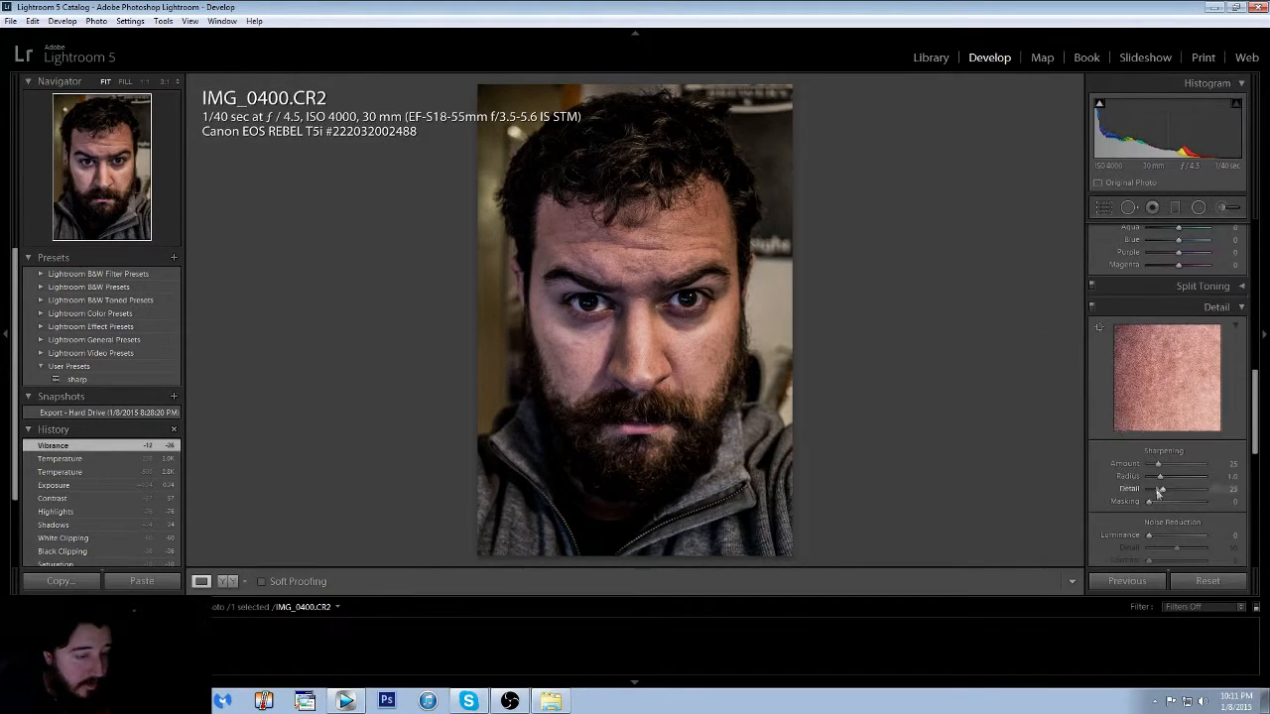
Raise the Sharpening Amount strongly and add Luminance noise reduction smoothing.
drag(1155, 464, 1190, 464)
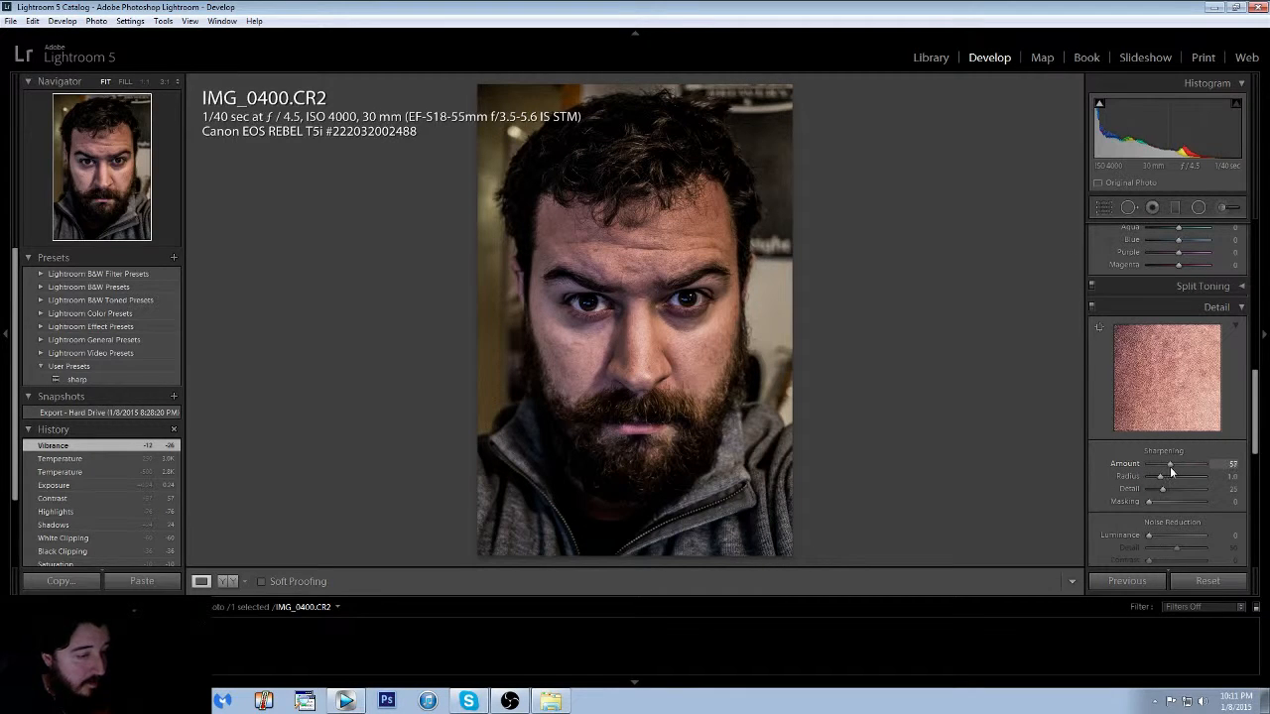
drag(1171, 465, 1190, 464)
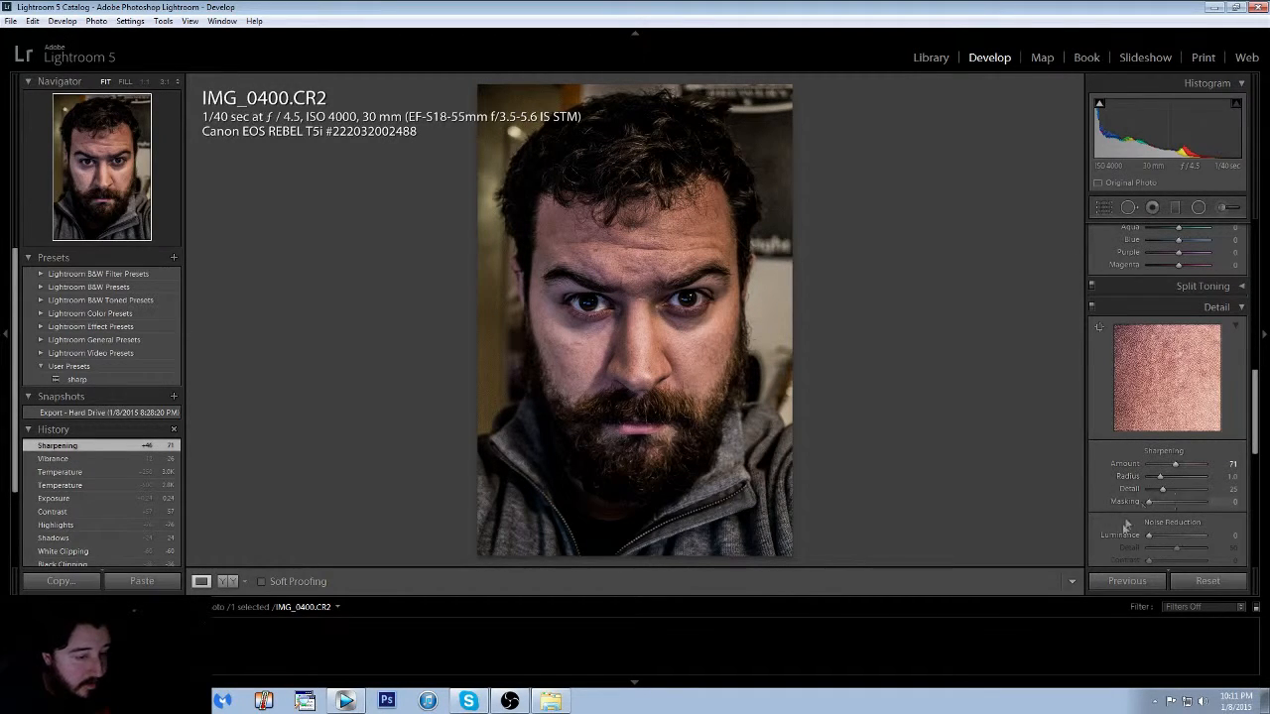
drag(1166, 536, 1180, 536)
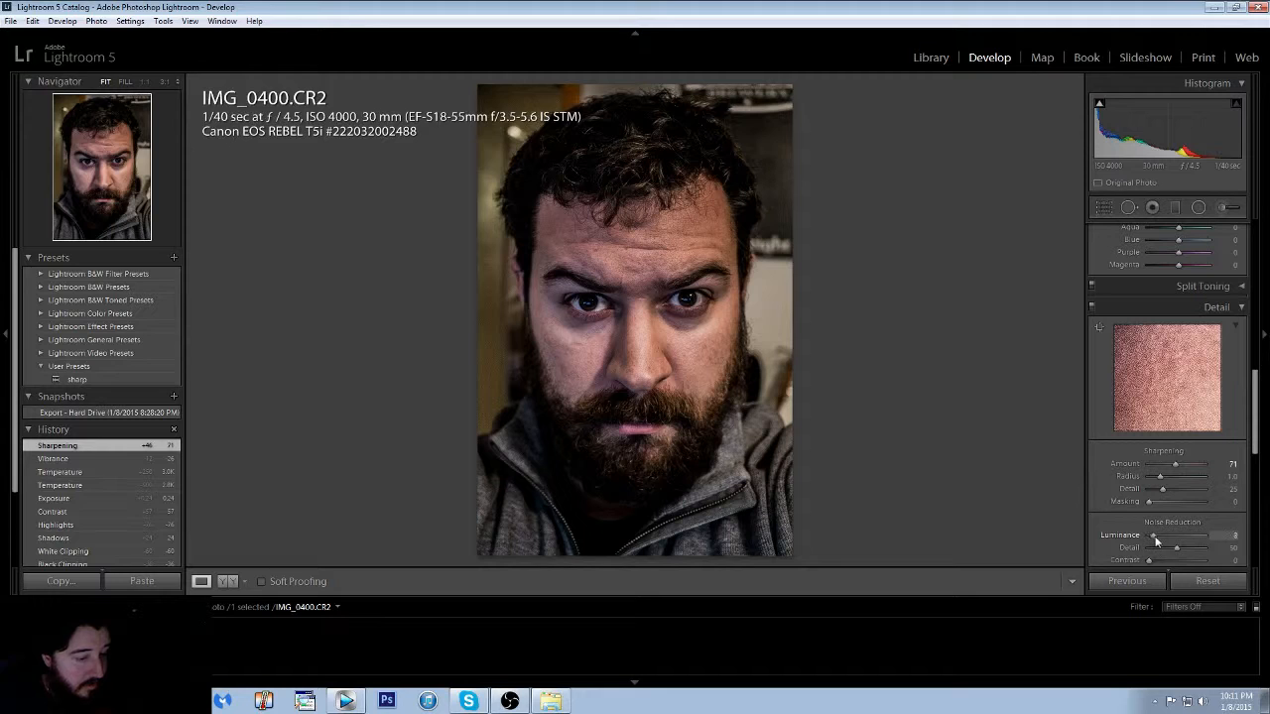
drag(1174, 536, 1200, 536)
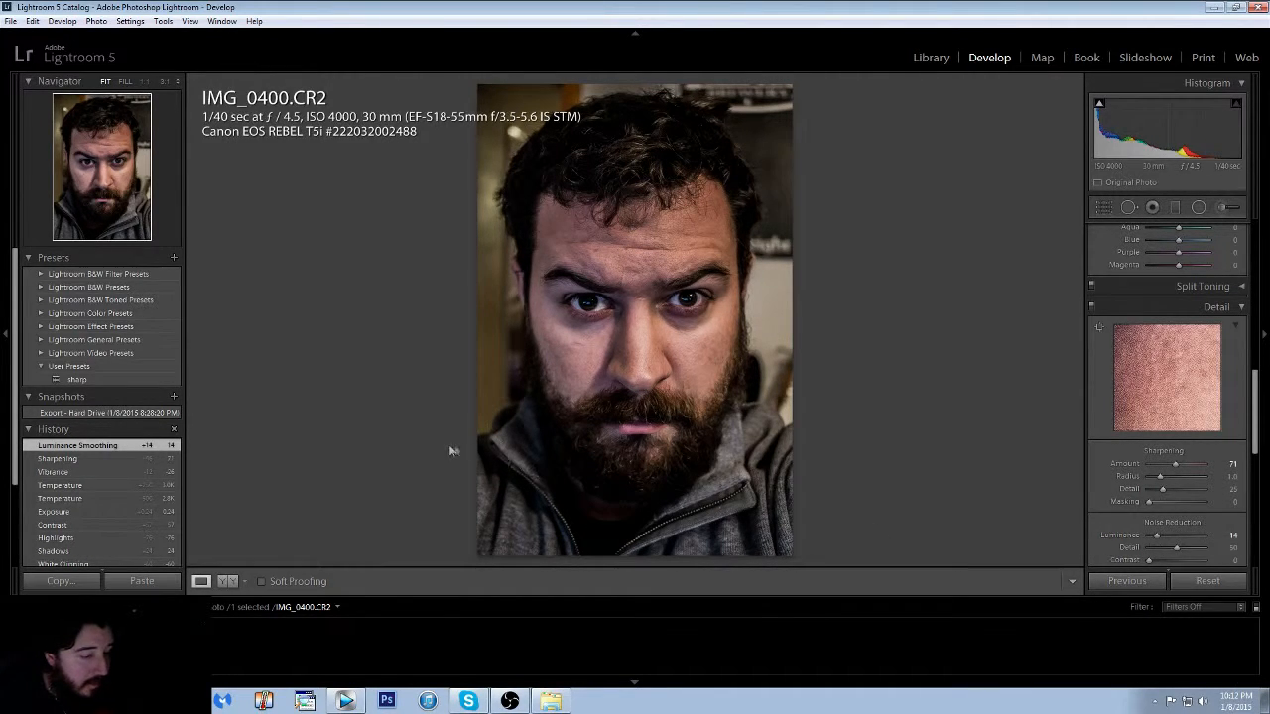
click(56, 458)
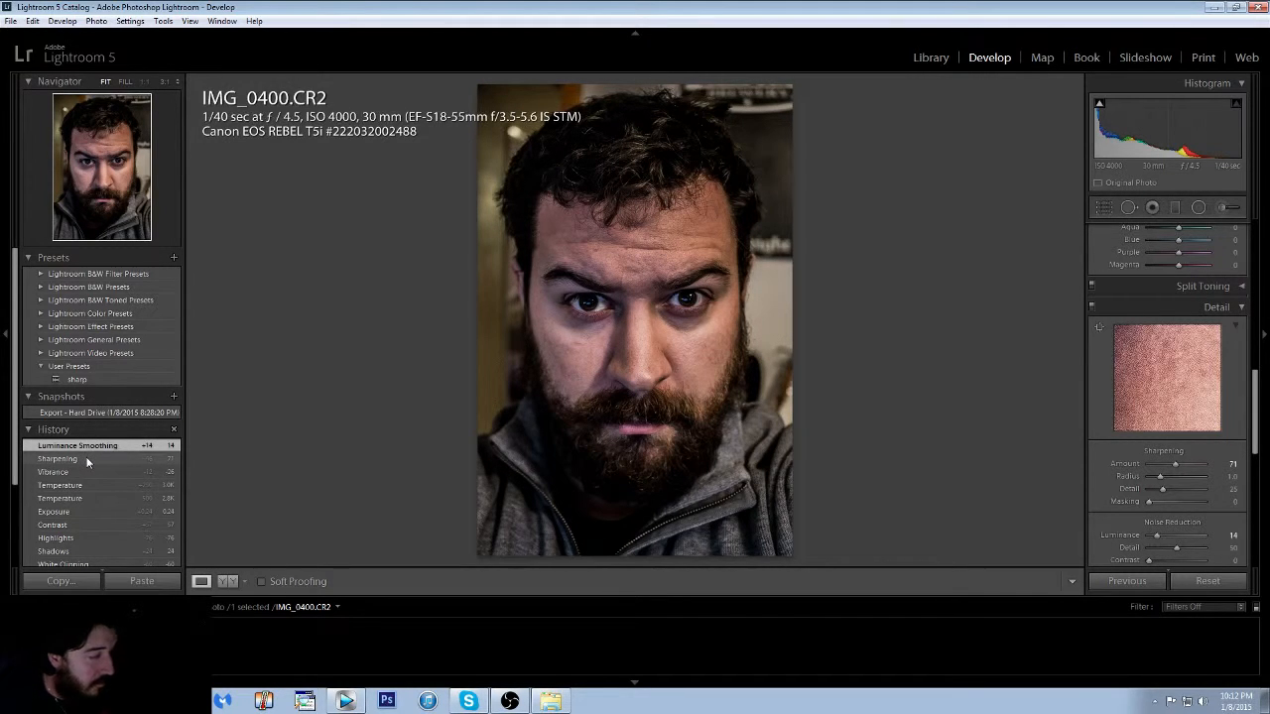
Zoom in 1:1 and pan across the cheek, nose and forehead to inspect skin texture, then zoom back out.
click(76, 458)
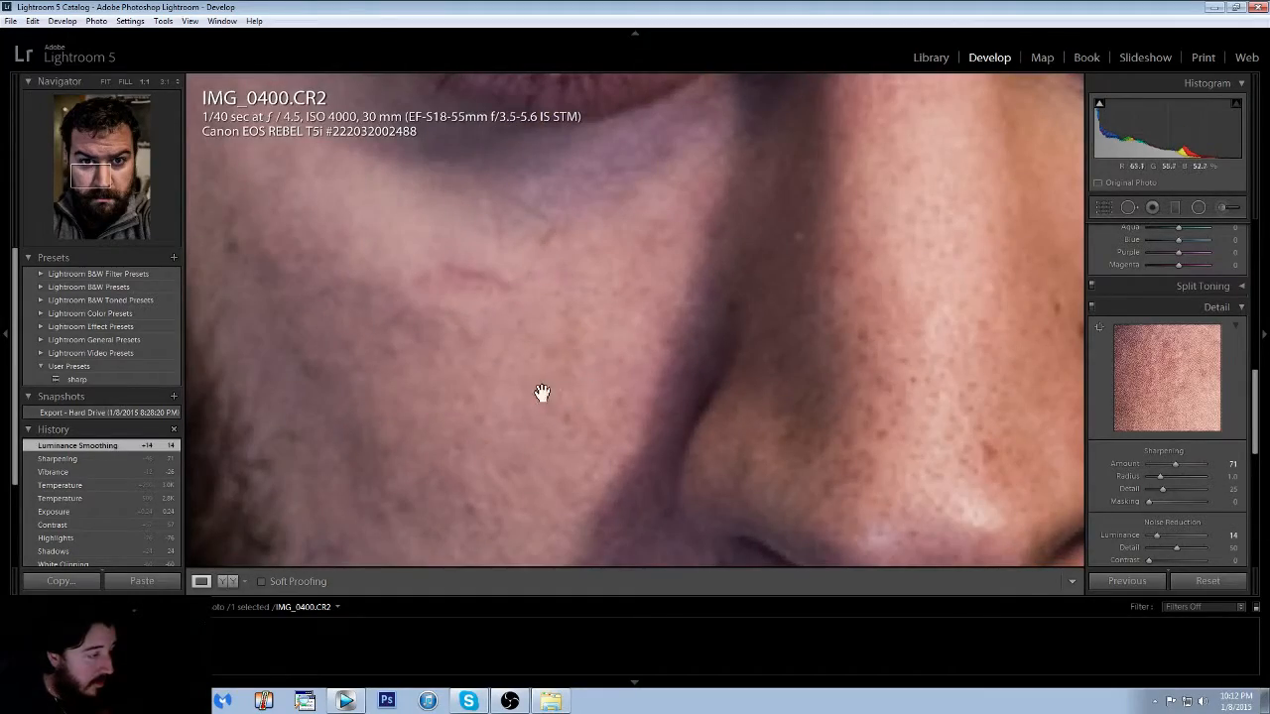
drag(544, 393, 645, 357)
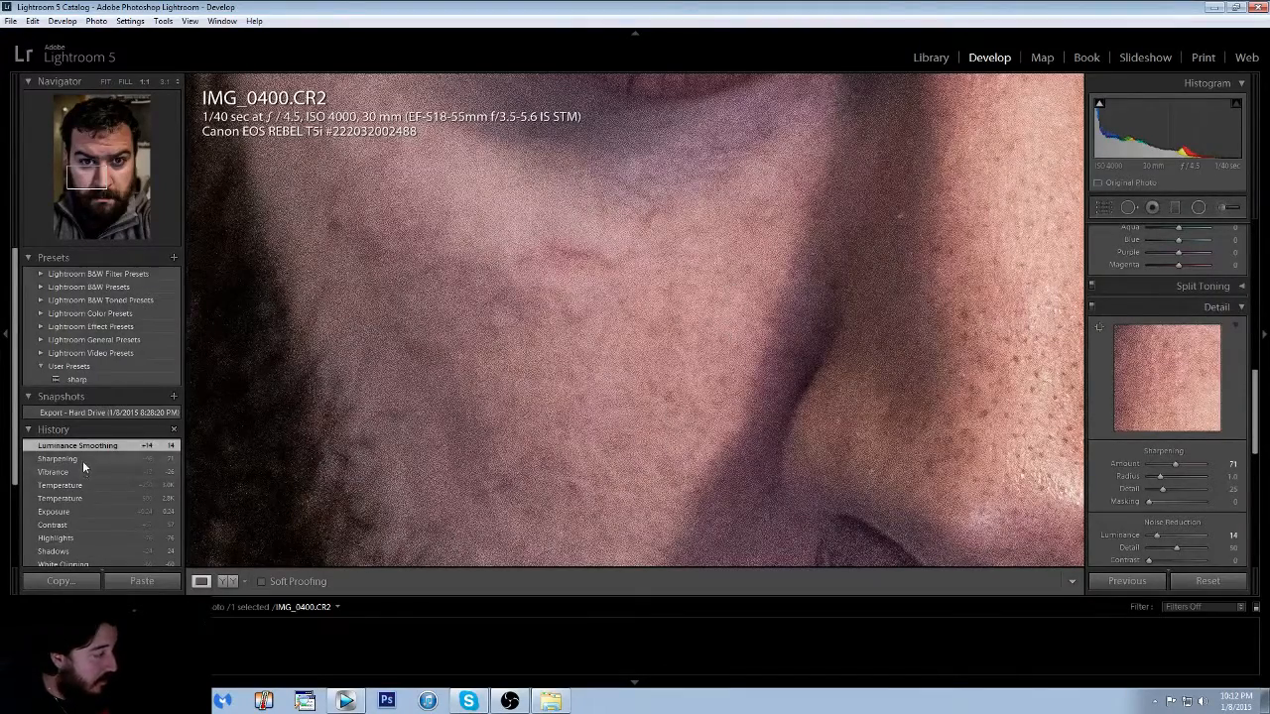
click(57, 458)
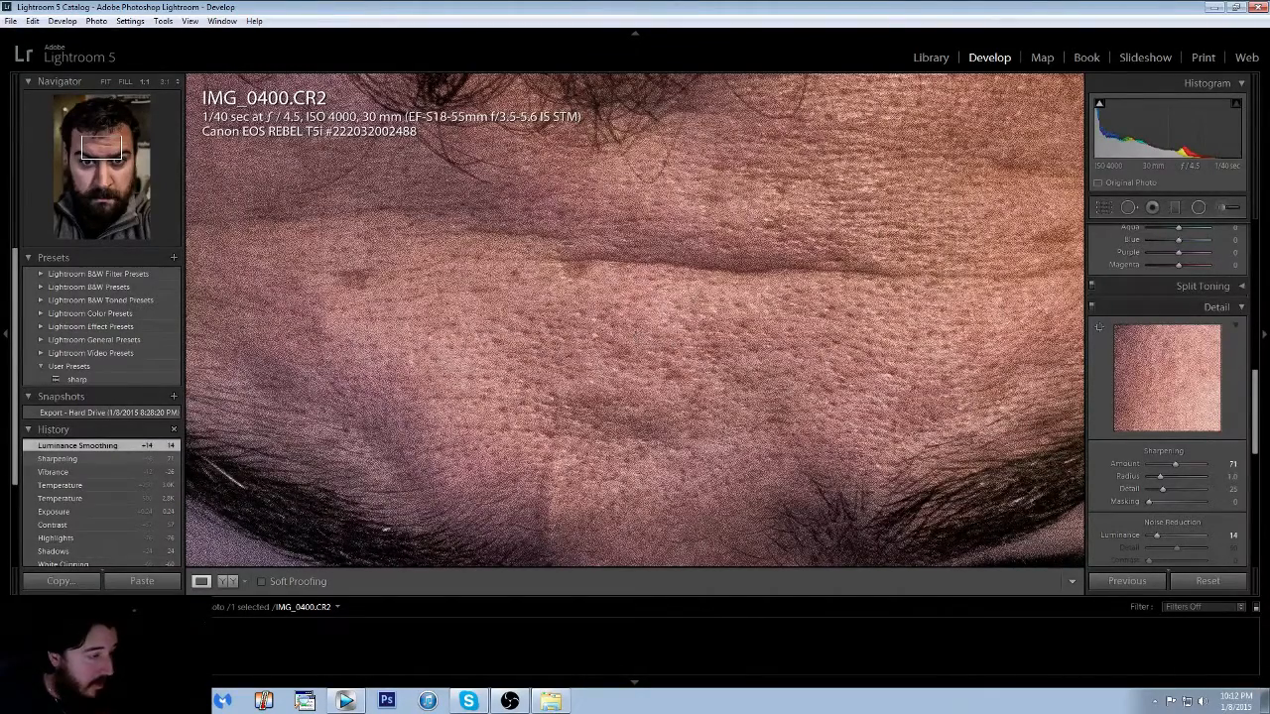
mouse_move(661, 332)
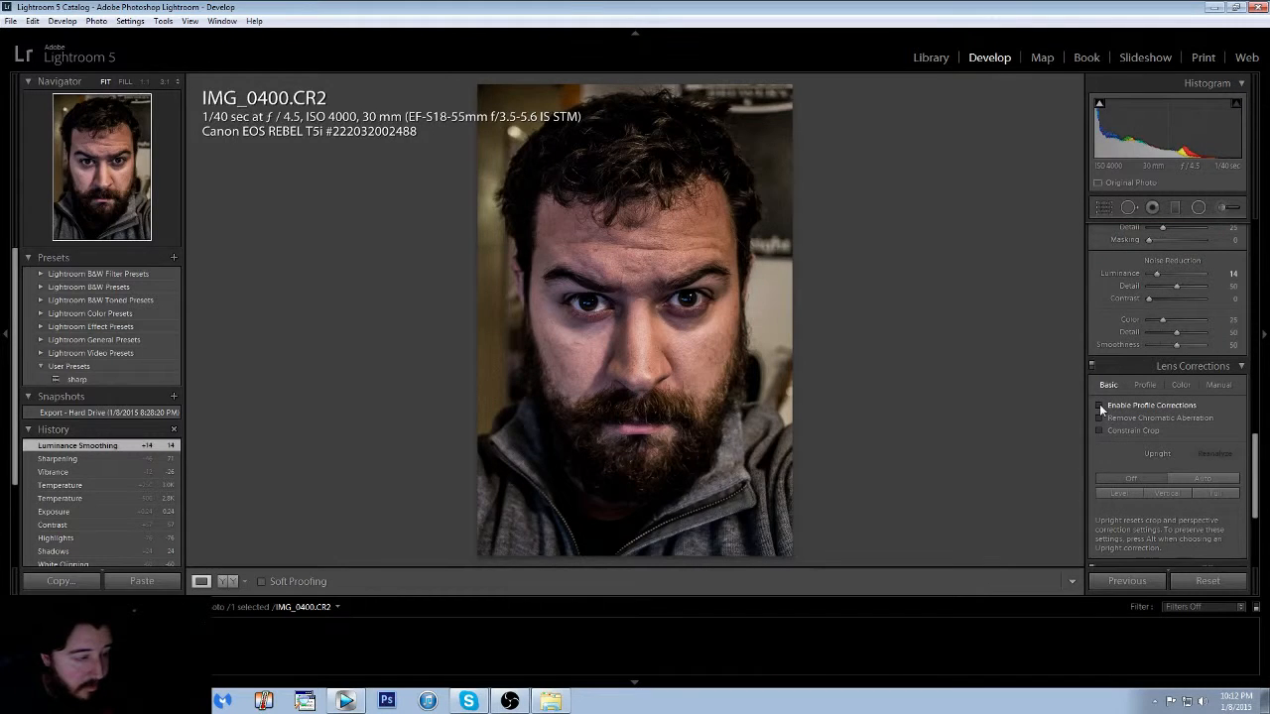
Enable Profile Corrections and Remove Chromatic Aberration, then darken the edges with Post-Crop Vignetting.
click(1099, 405)
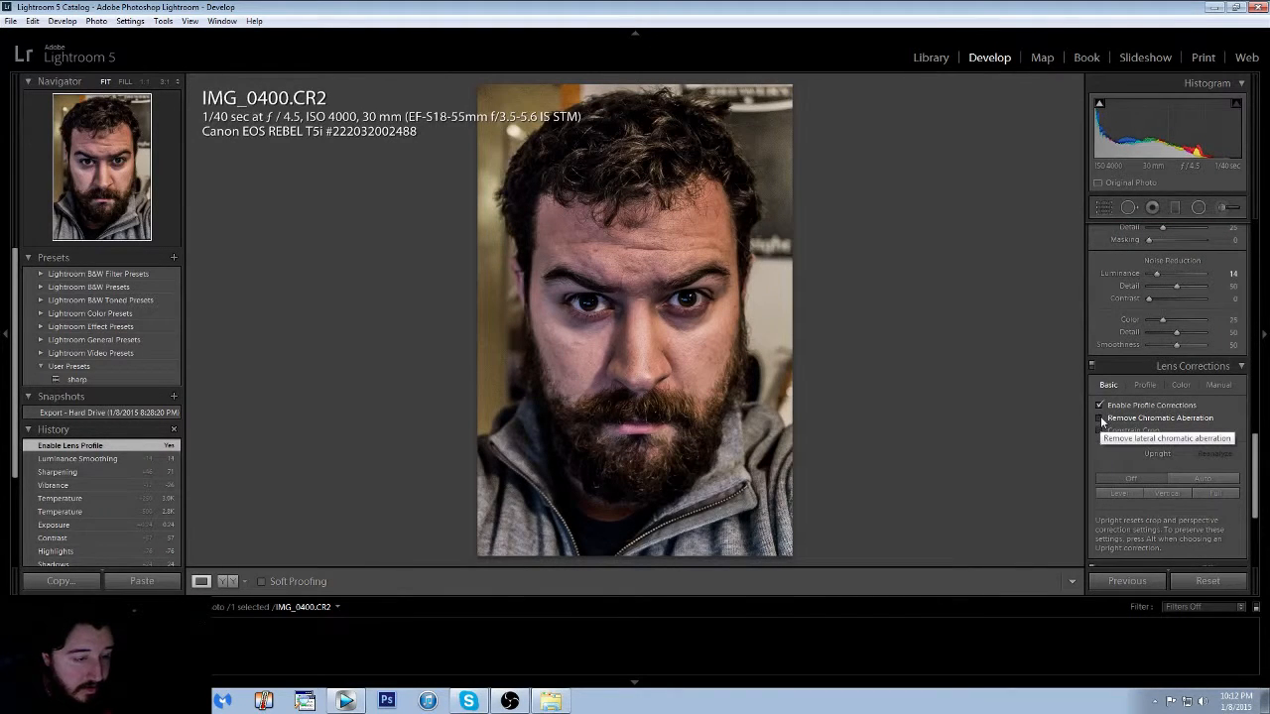
click(1101, 416)
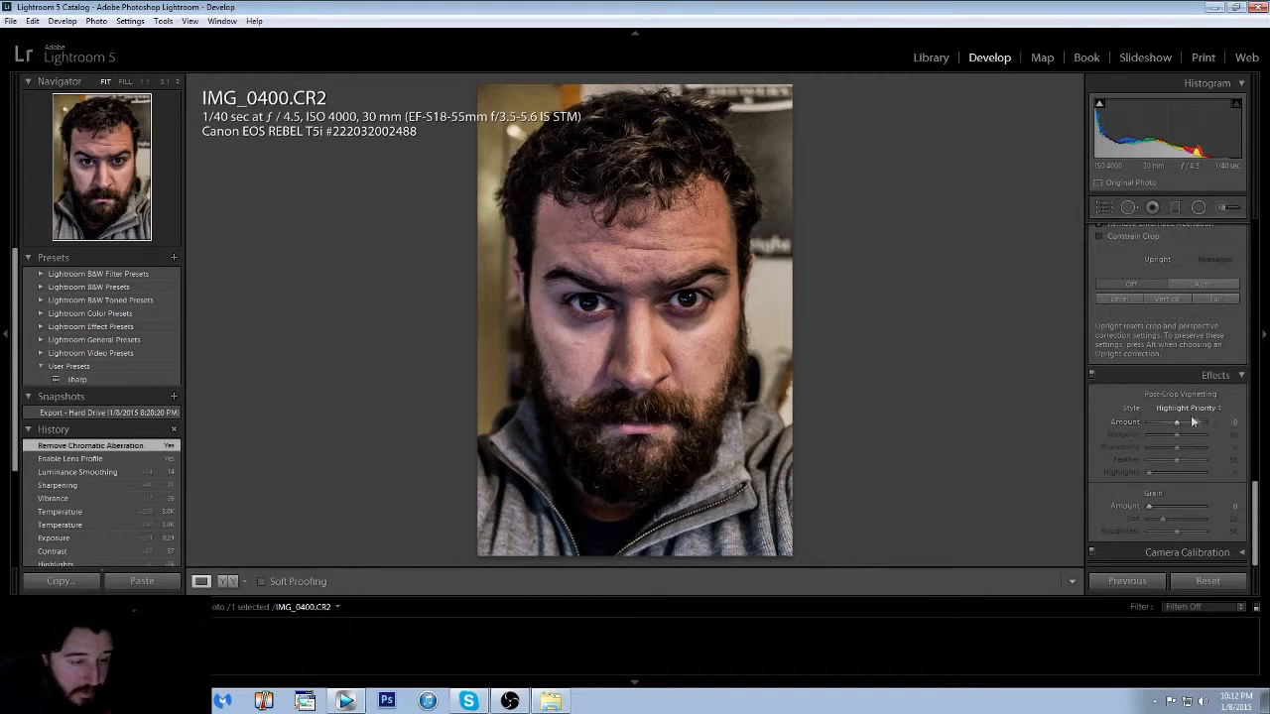
drag(1206, 421, 1175, 420)
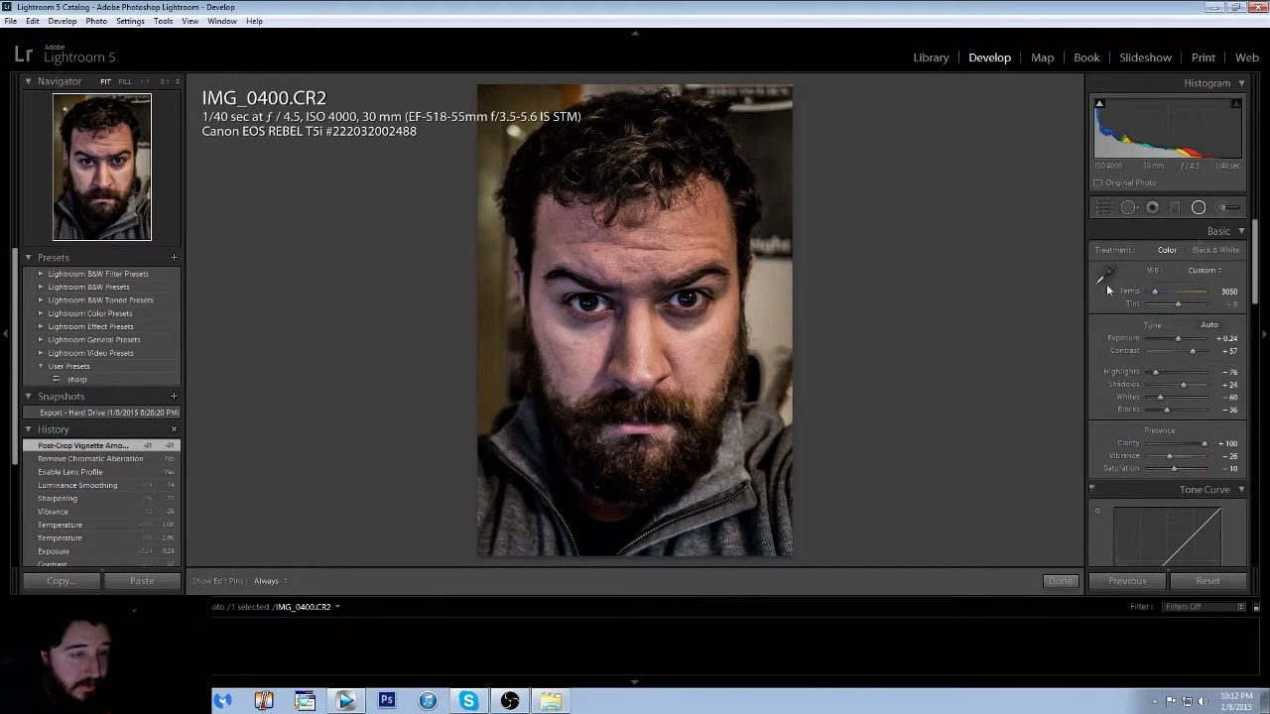
click(1198, 209)
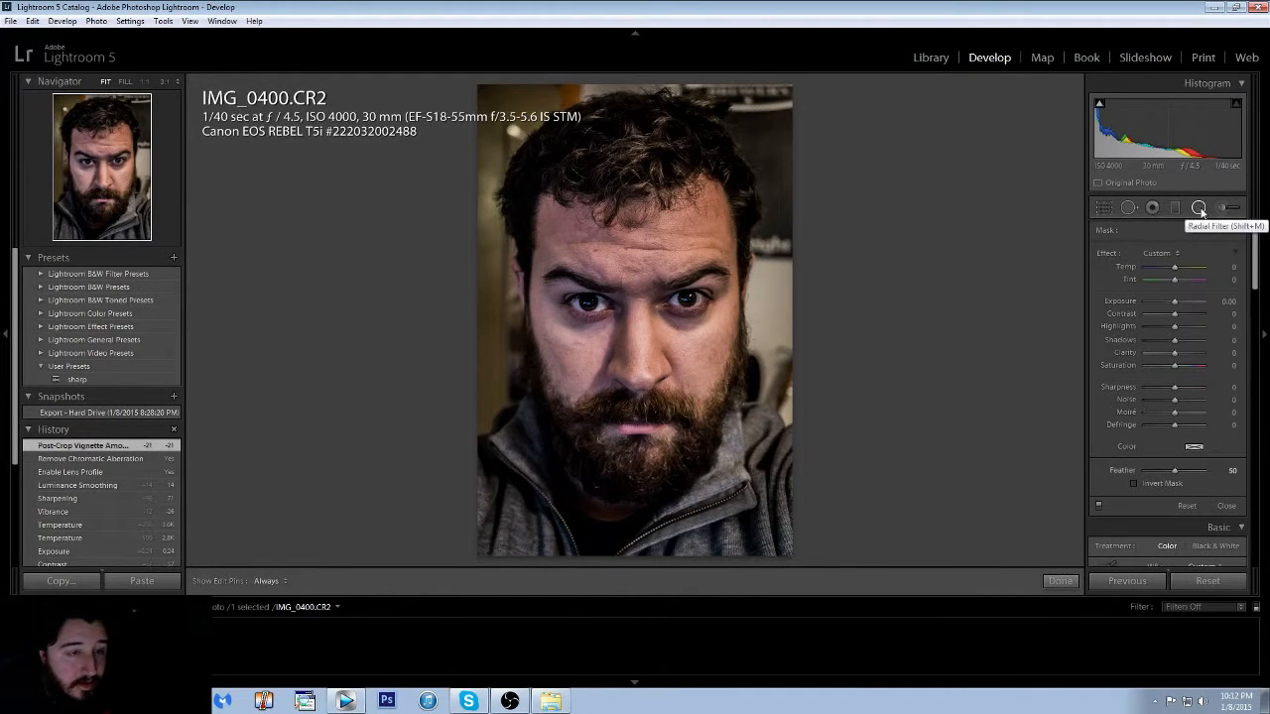
Draw an oval Radial Filter centred on the face with an inverted mask so it affects the outside.
click(1200, 208)
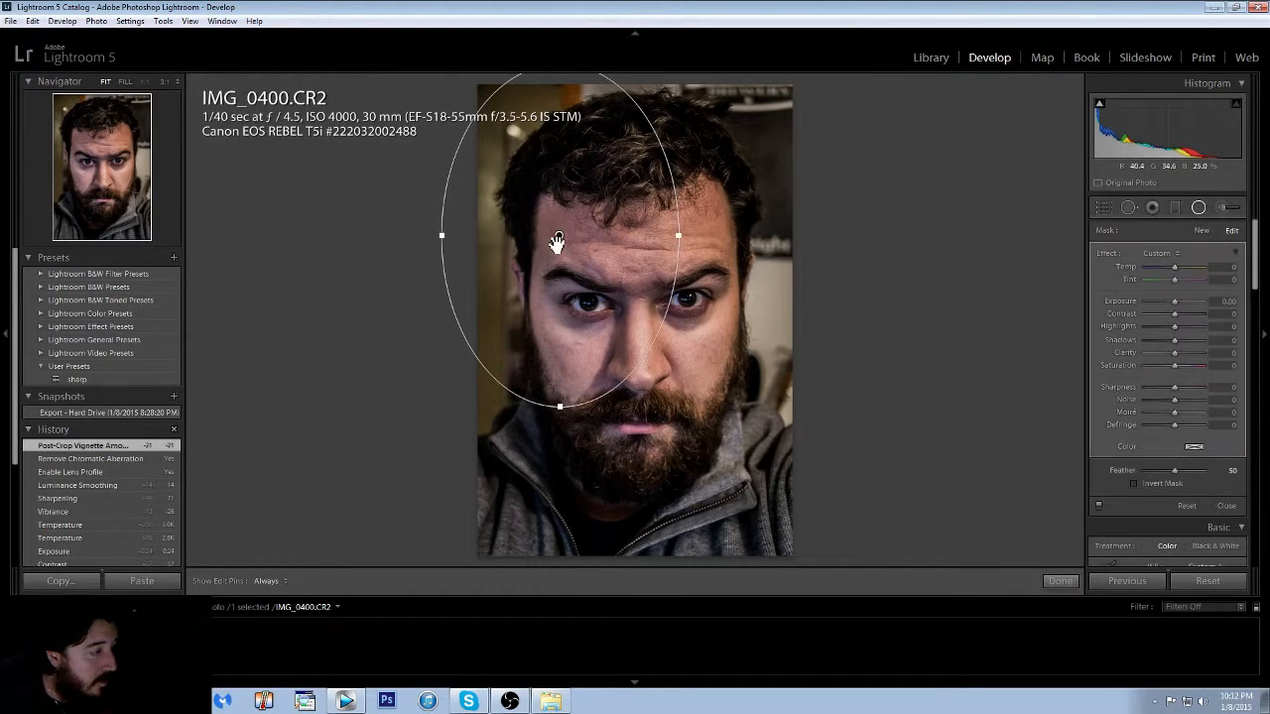
drag(559, 242, 635, 334)
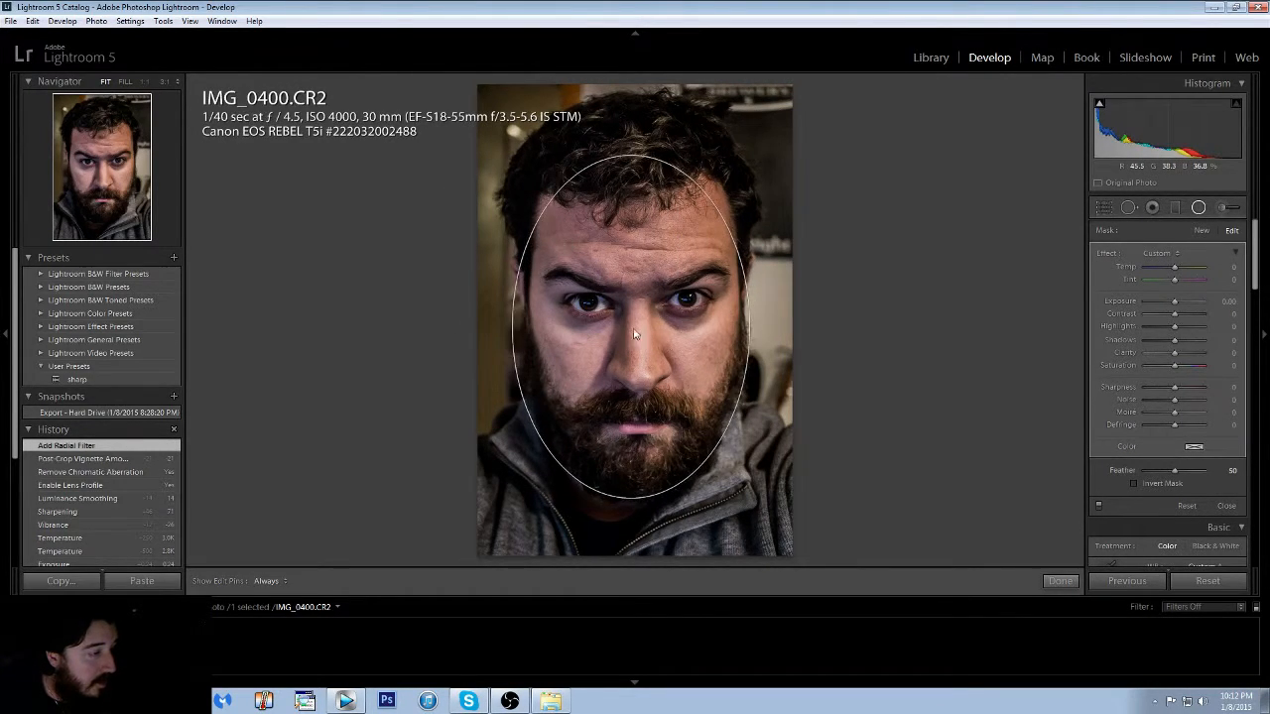
drag(1190, 327, 1175, 327)
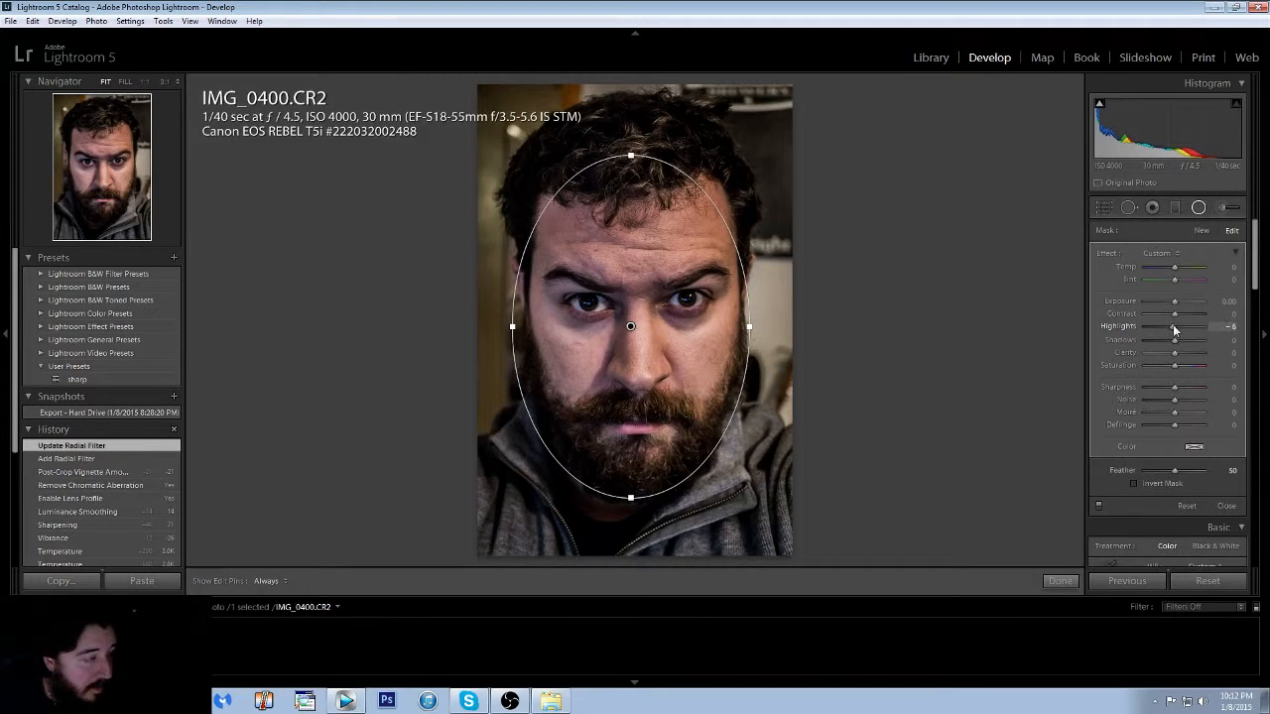
drag(1190, 325, 1131, 326)
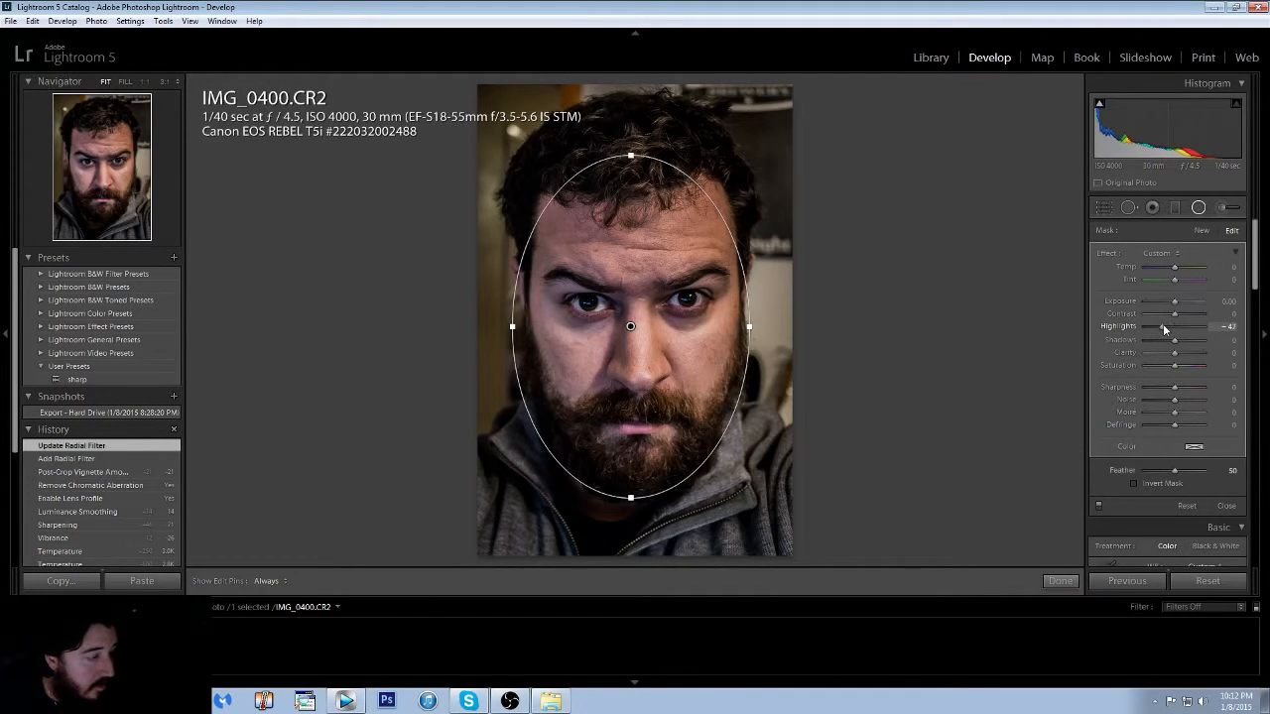
drag(1170, 326, 1161, 326)
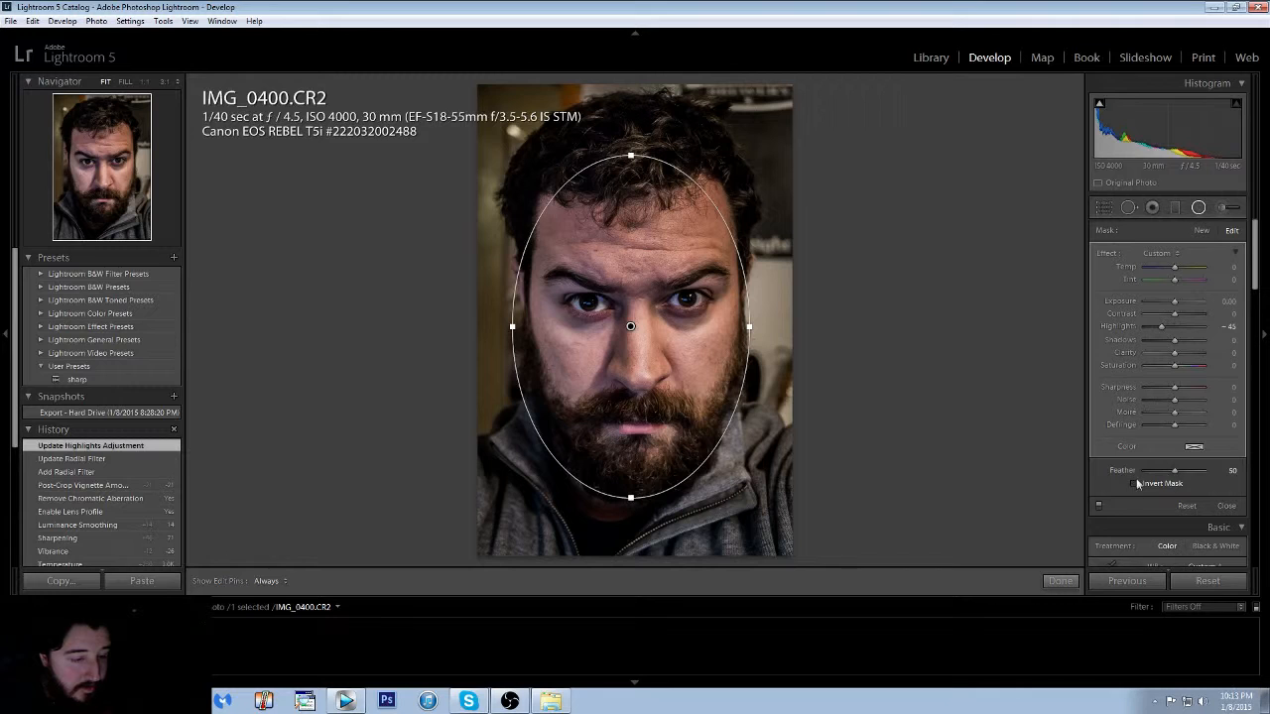
click(1134, 484)
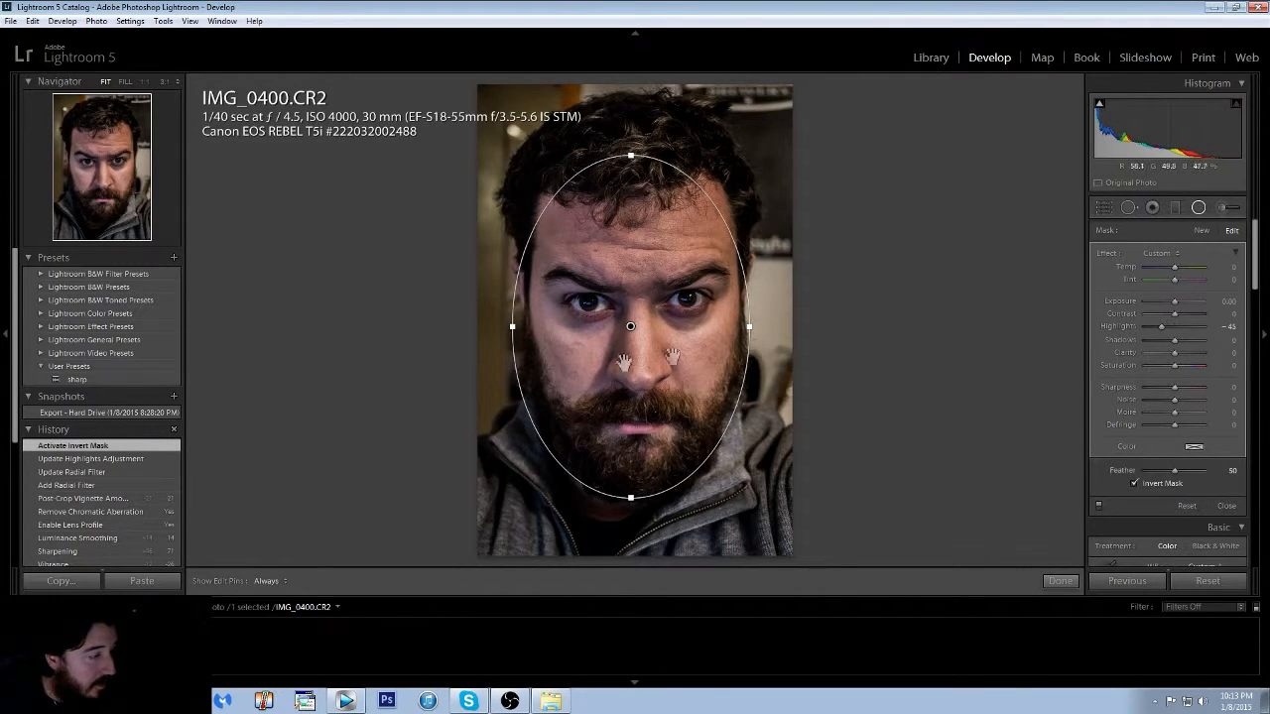
drag(631, 326, 643, 348)
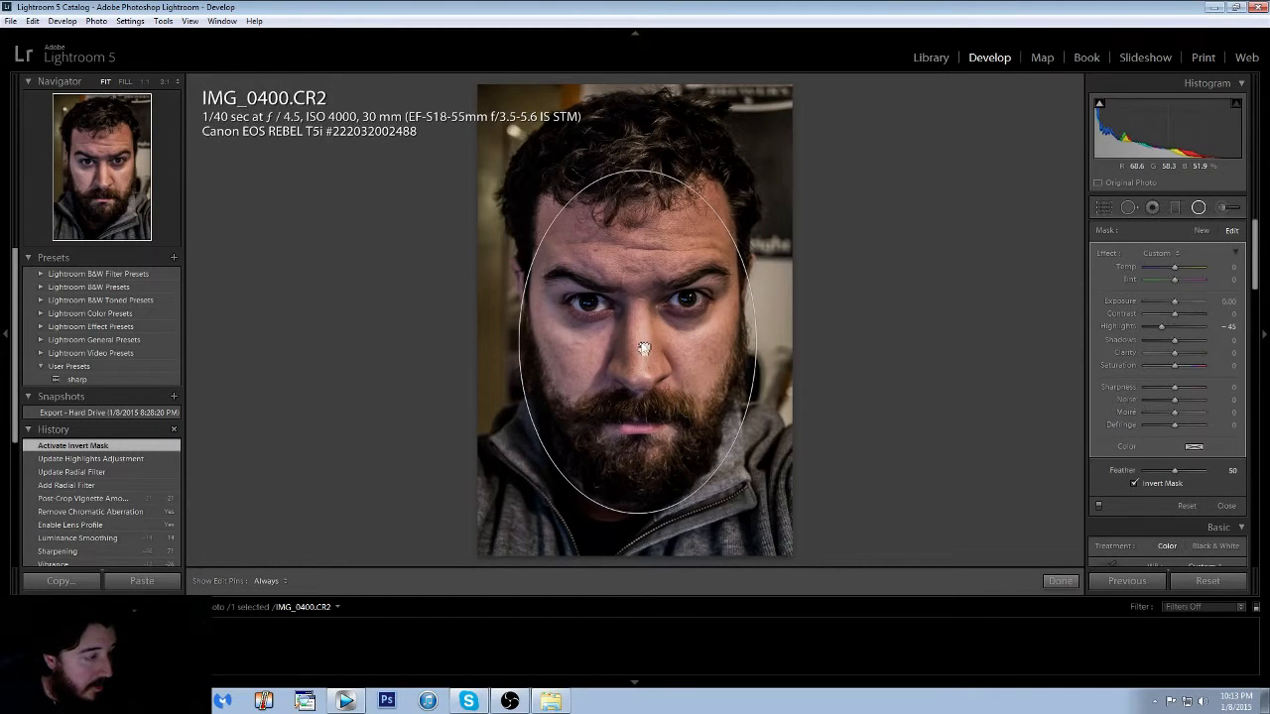
click(643, 347)
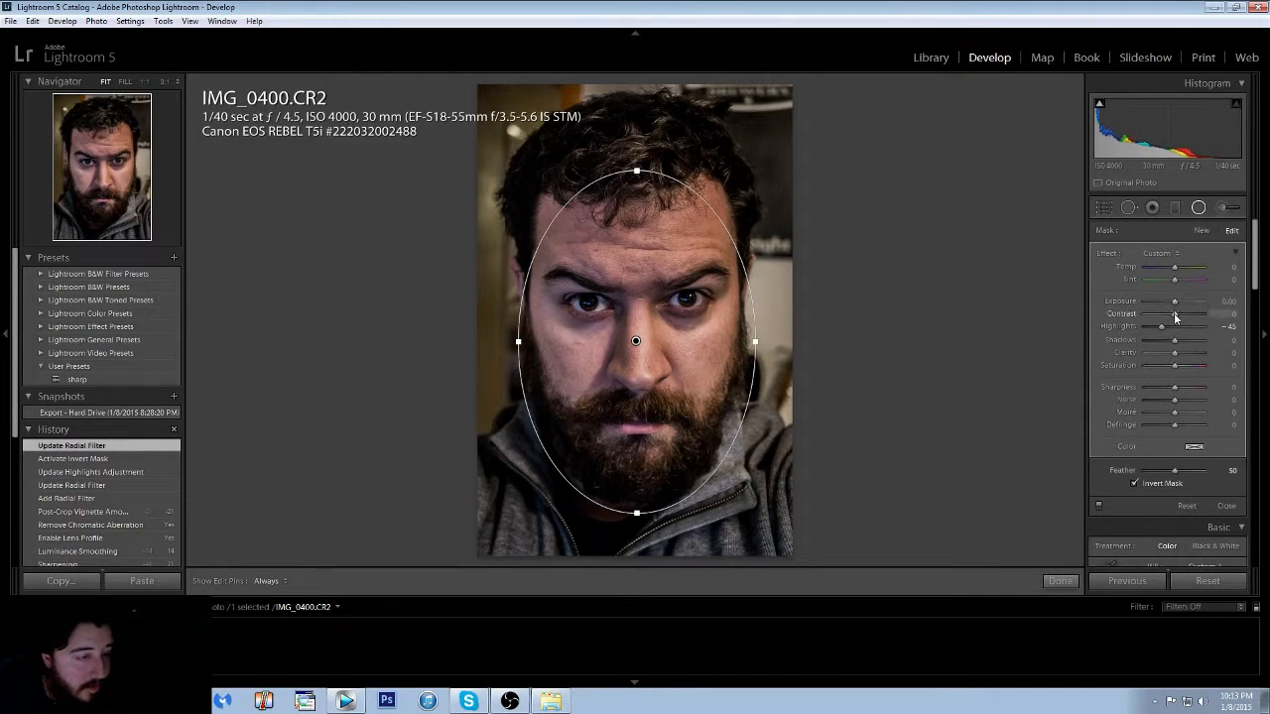
Tune the face vignette's Exposure, Contrast and Highlights so the edges fall darker than the face.
drag(1174, 325, 1191, 325)
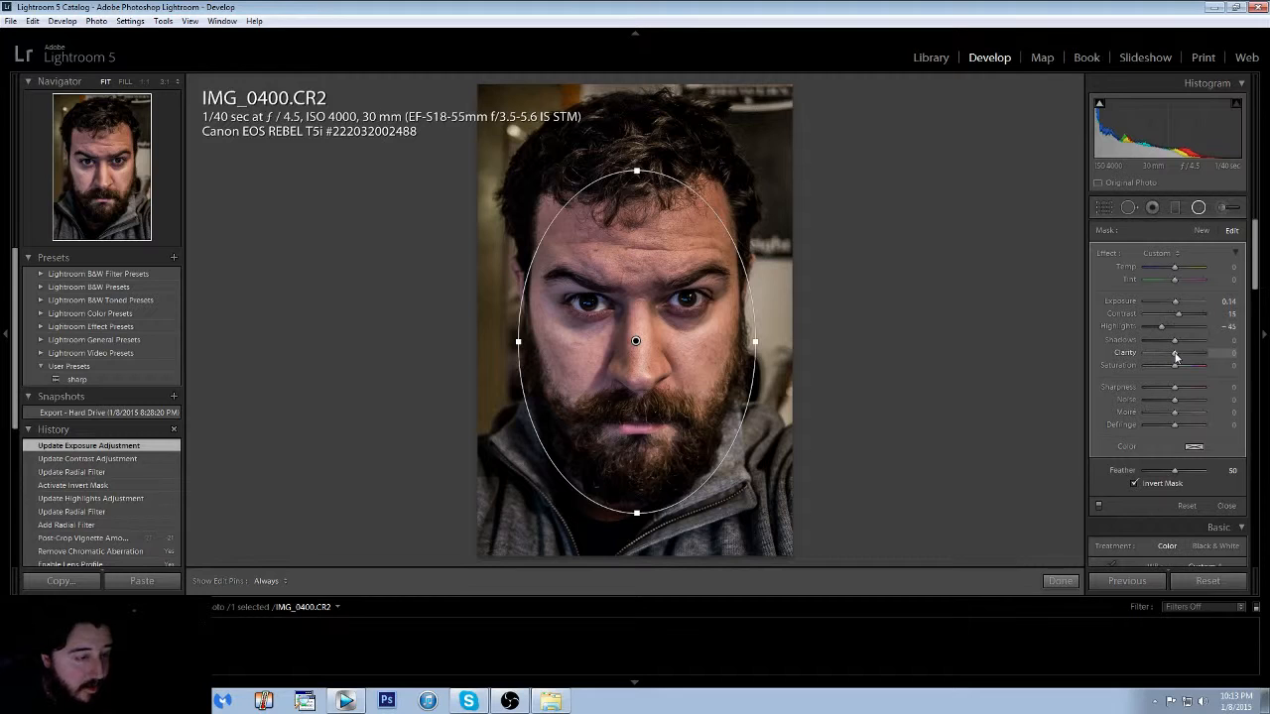
drag(1174, 353, 1194, 353)
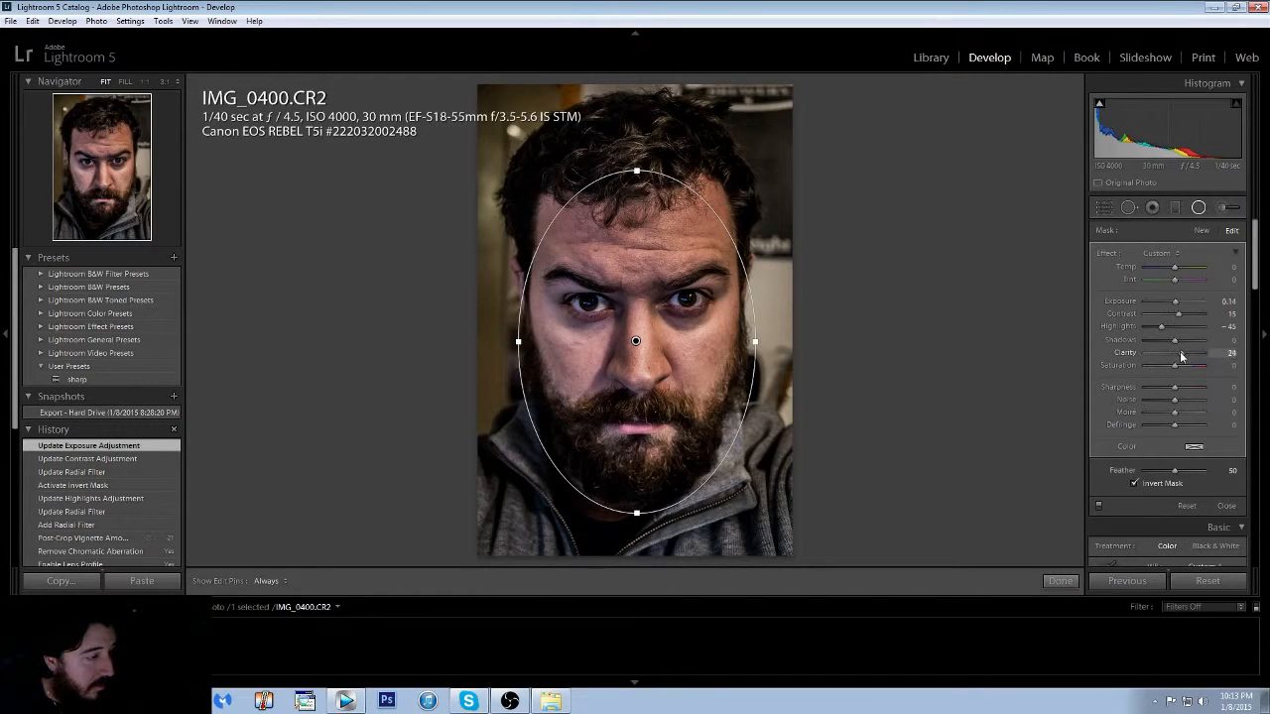
drag(1183, 353, 1200, 353)
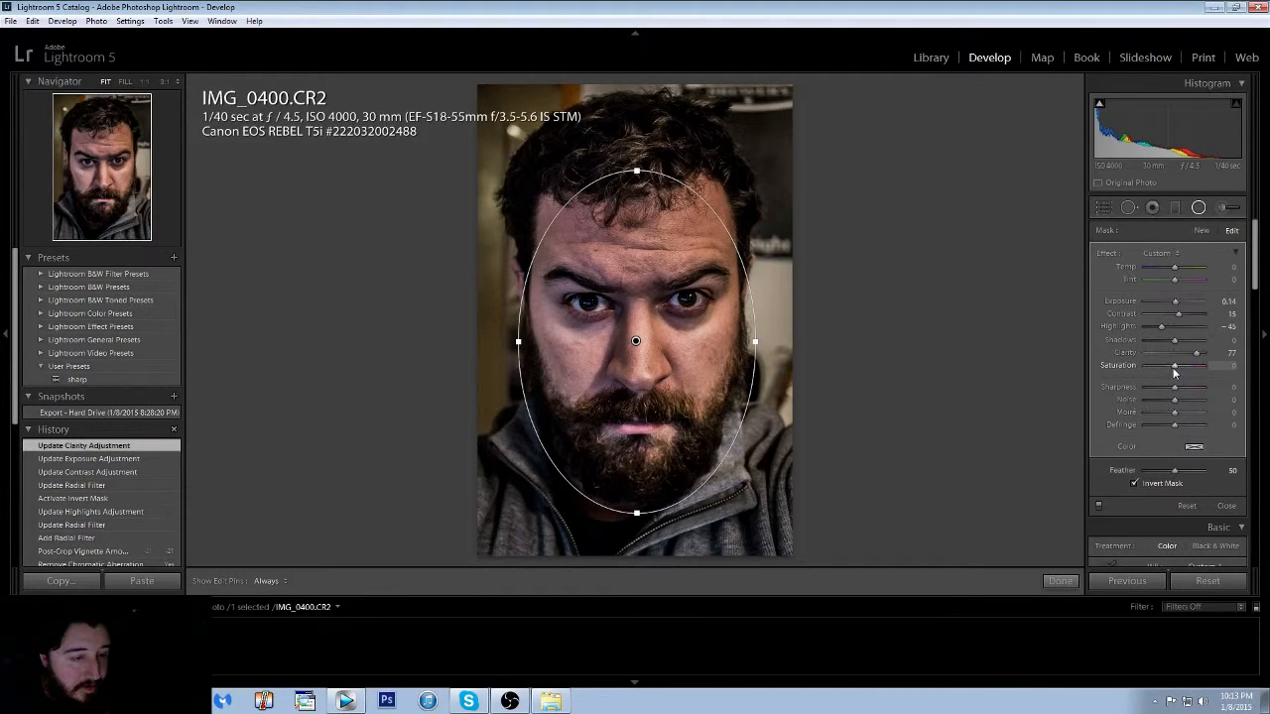
click(1059, 579)
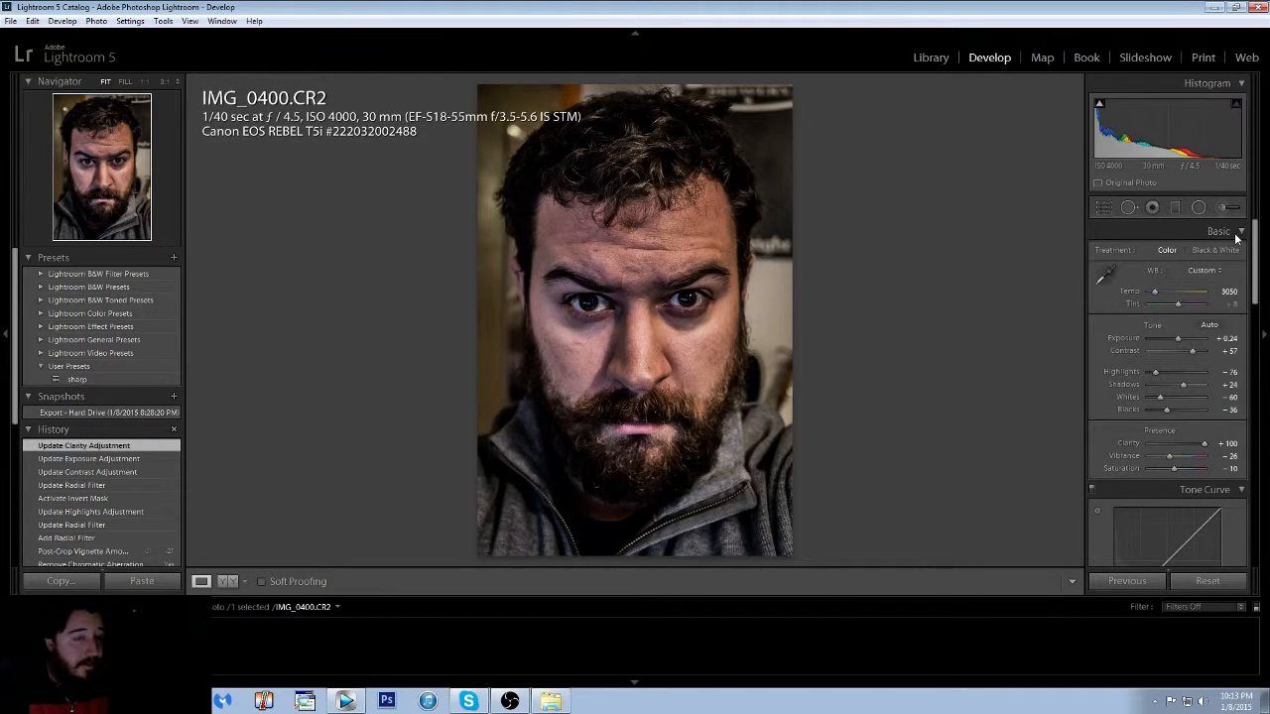
Finish the radial edit, zoom in on the left eye and start painting an Adjustment Brush stroke over it.
click(1222, 209)
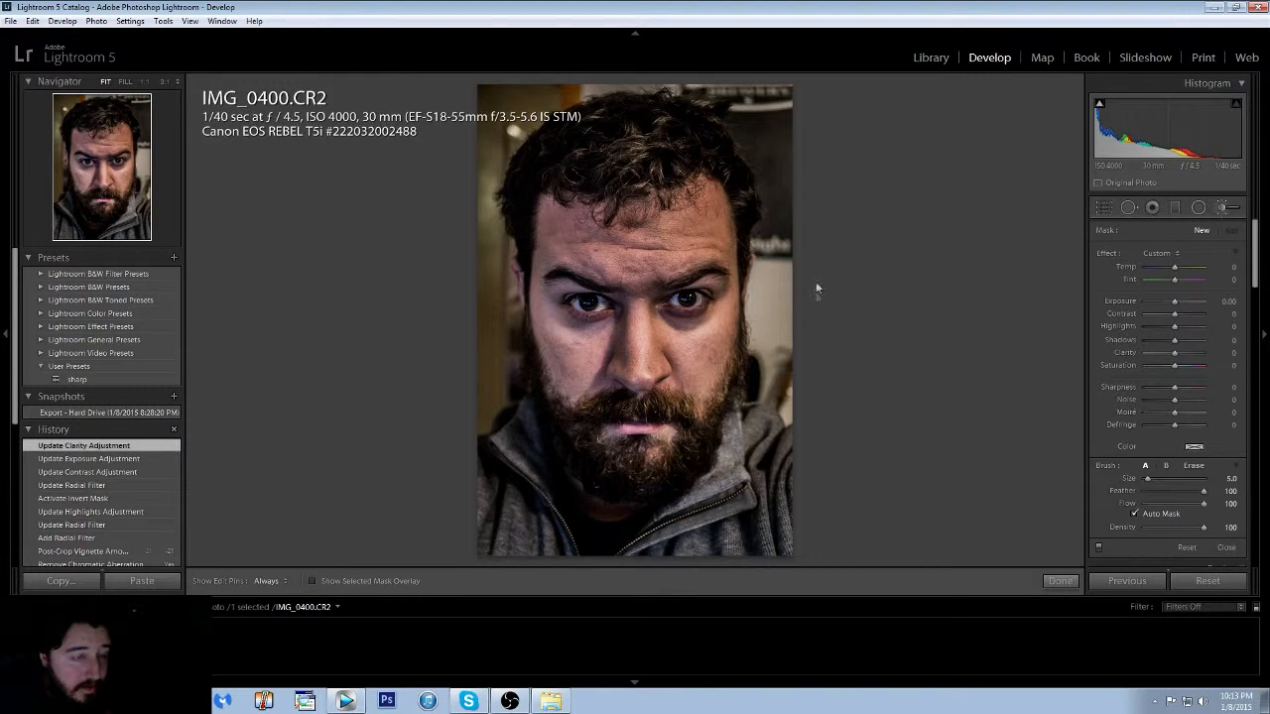
click(1059, 579)
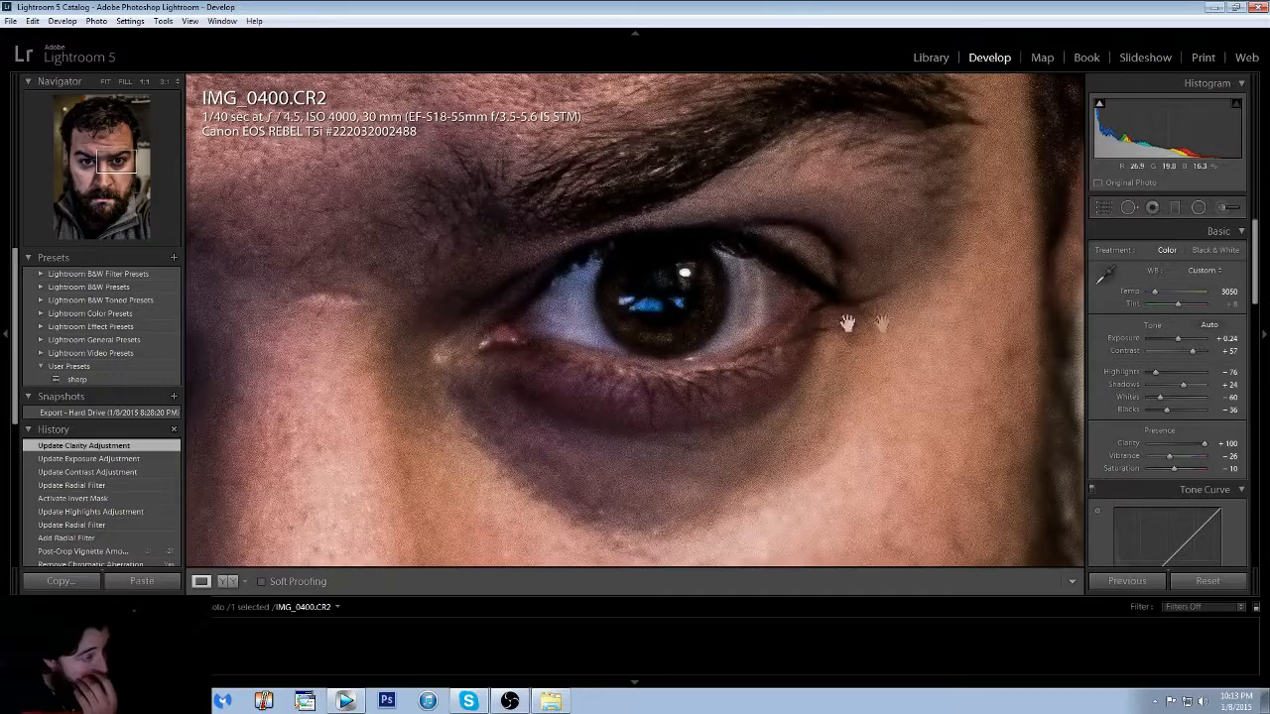
click(1222, 208)
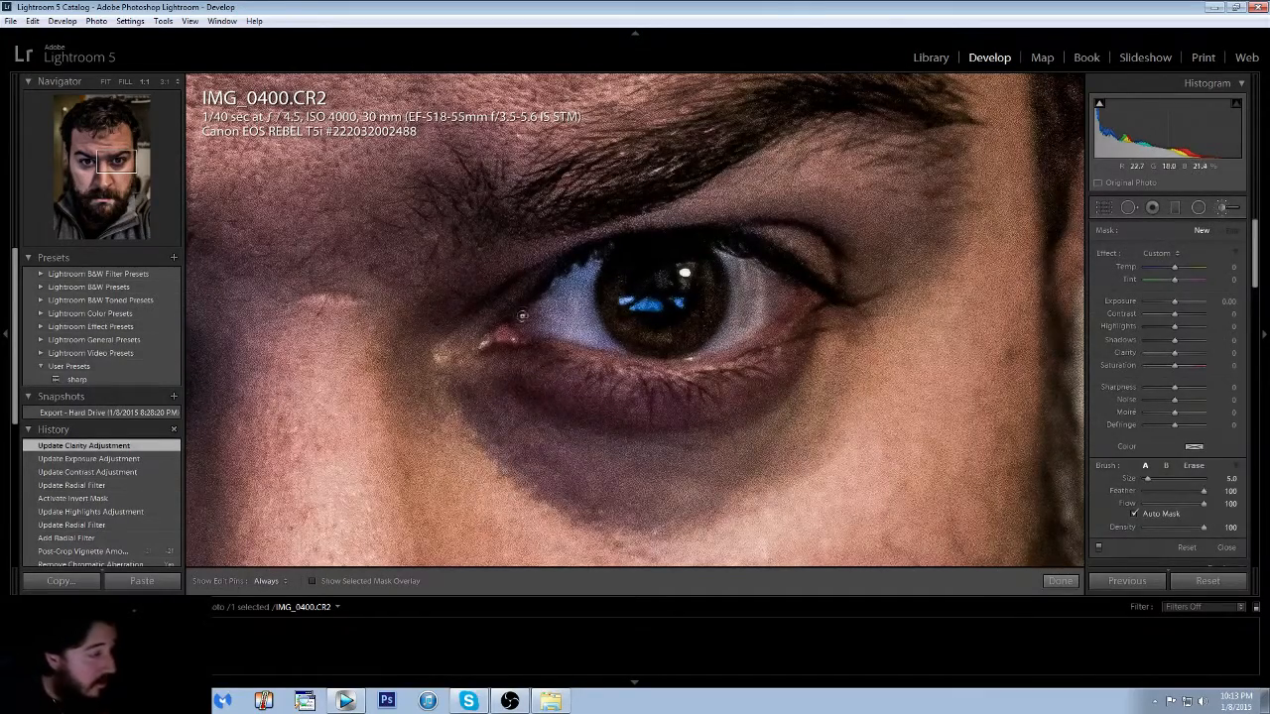
click(268, 579)
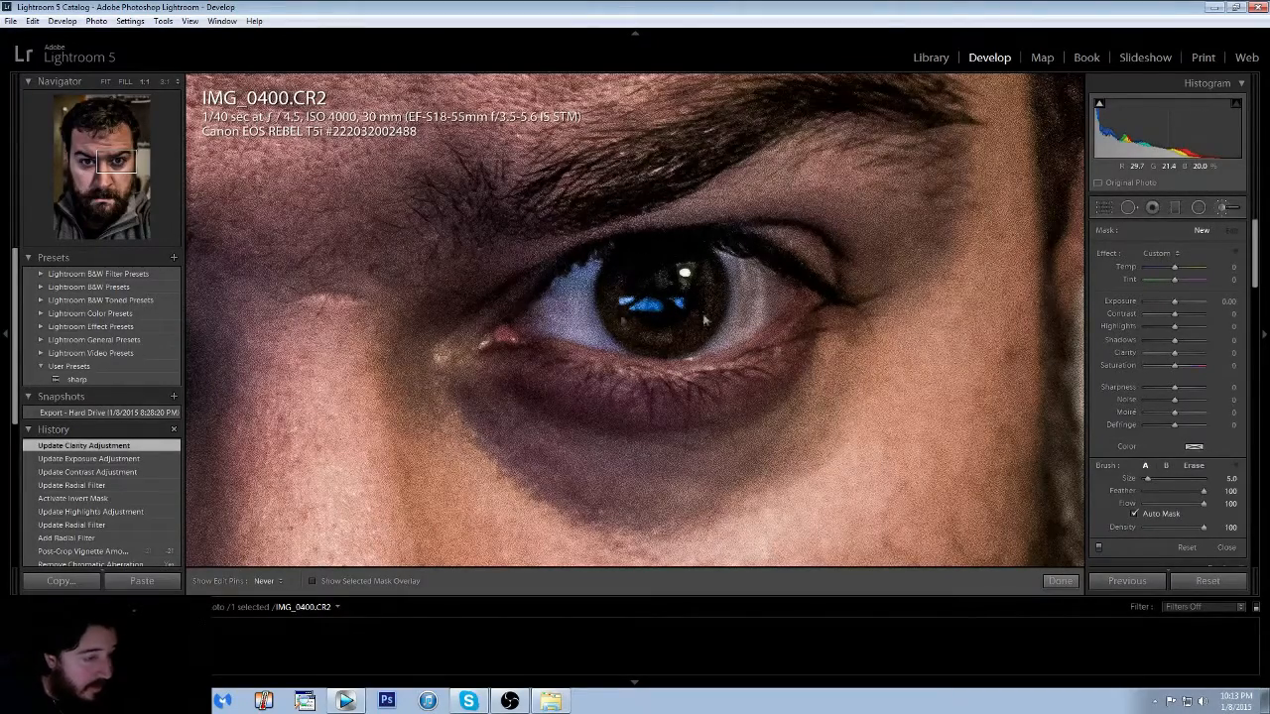
Dab the brush over the eye, raise its Exposure to brighten it, then zoom back out.
click(507, 333)
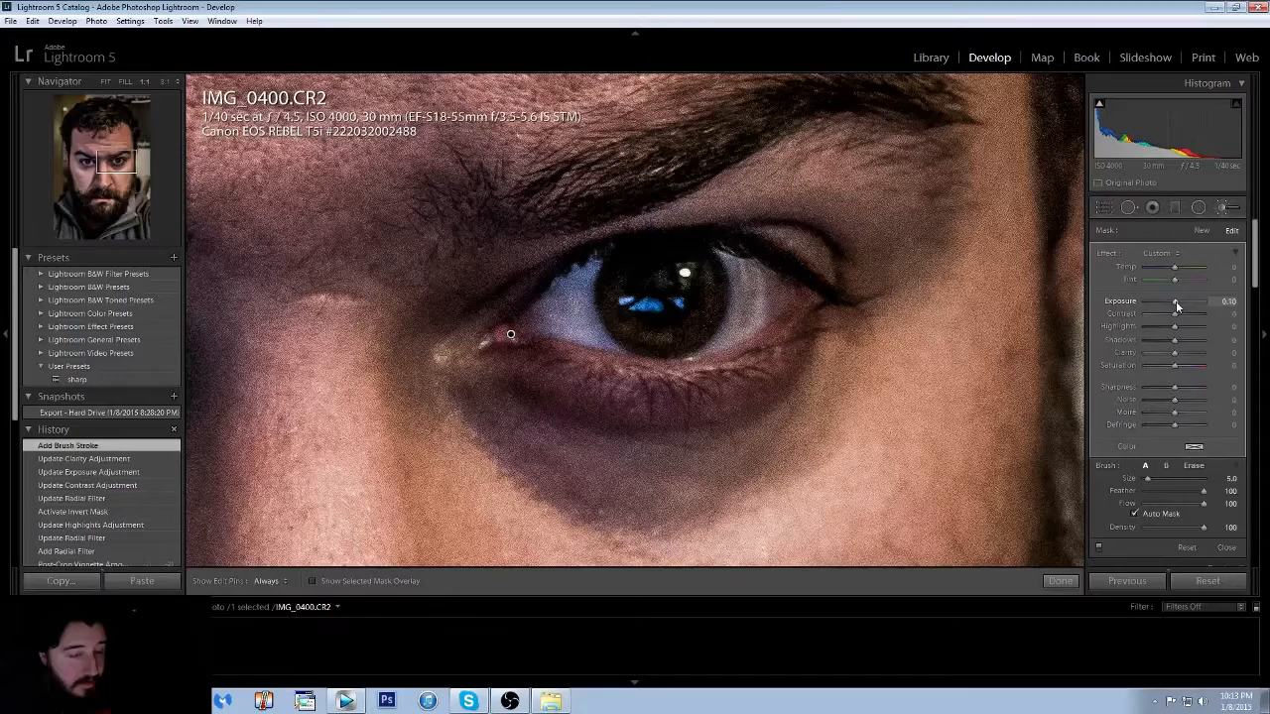
drag(1174, 302, 1178, 301)
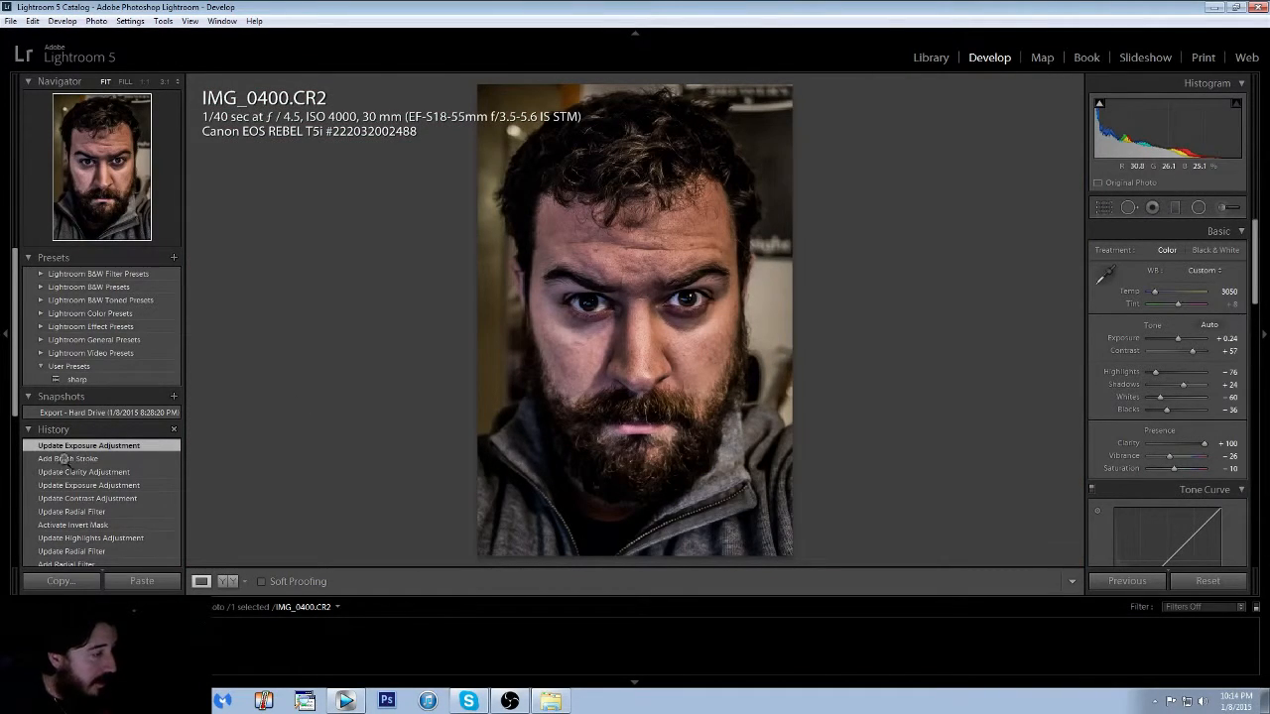
click(95, 458)
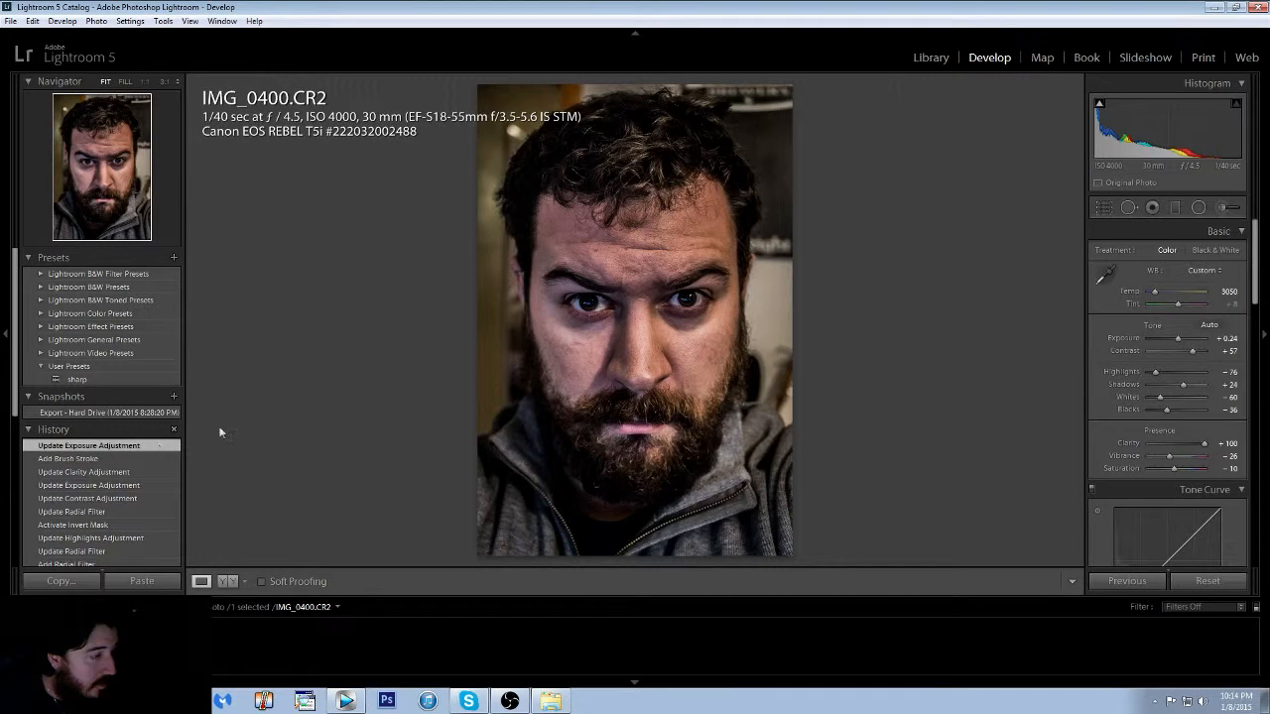
mouse_move(1095, 322)
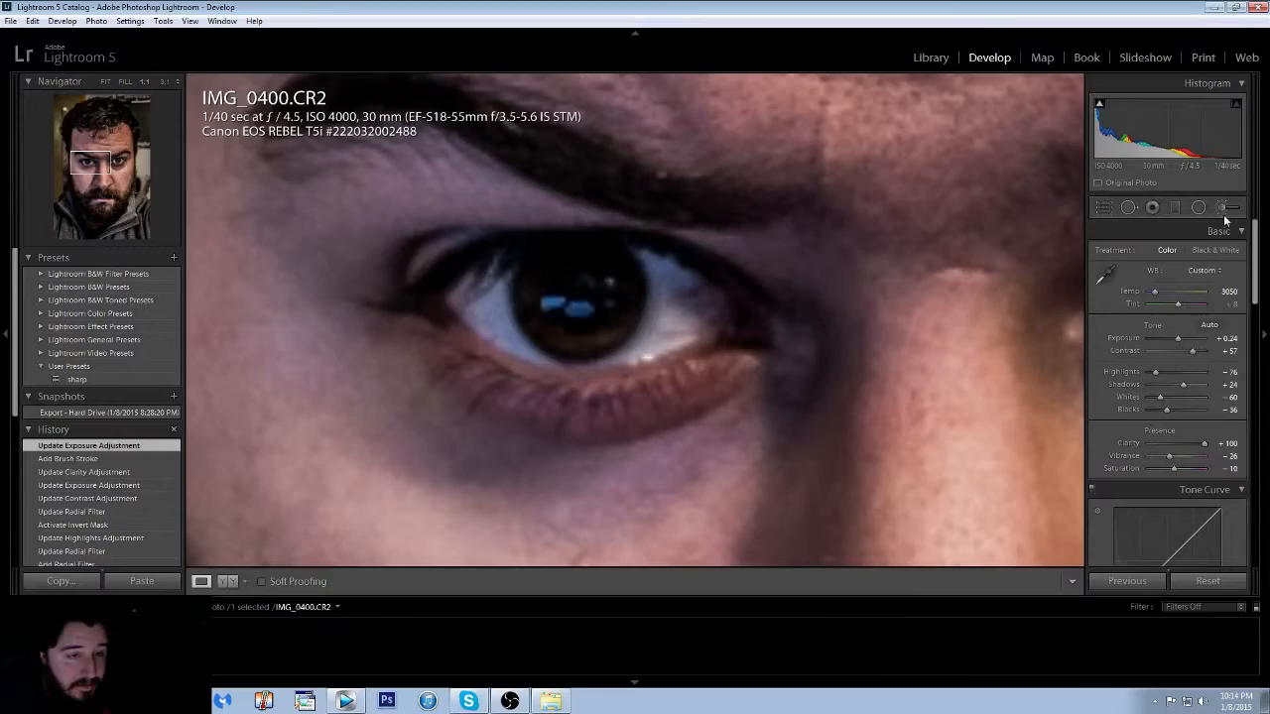
Paint a new Adjustment Brush stroke over the second eye and raise its Exposure to brighten it.
click(1222, 206)
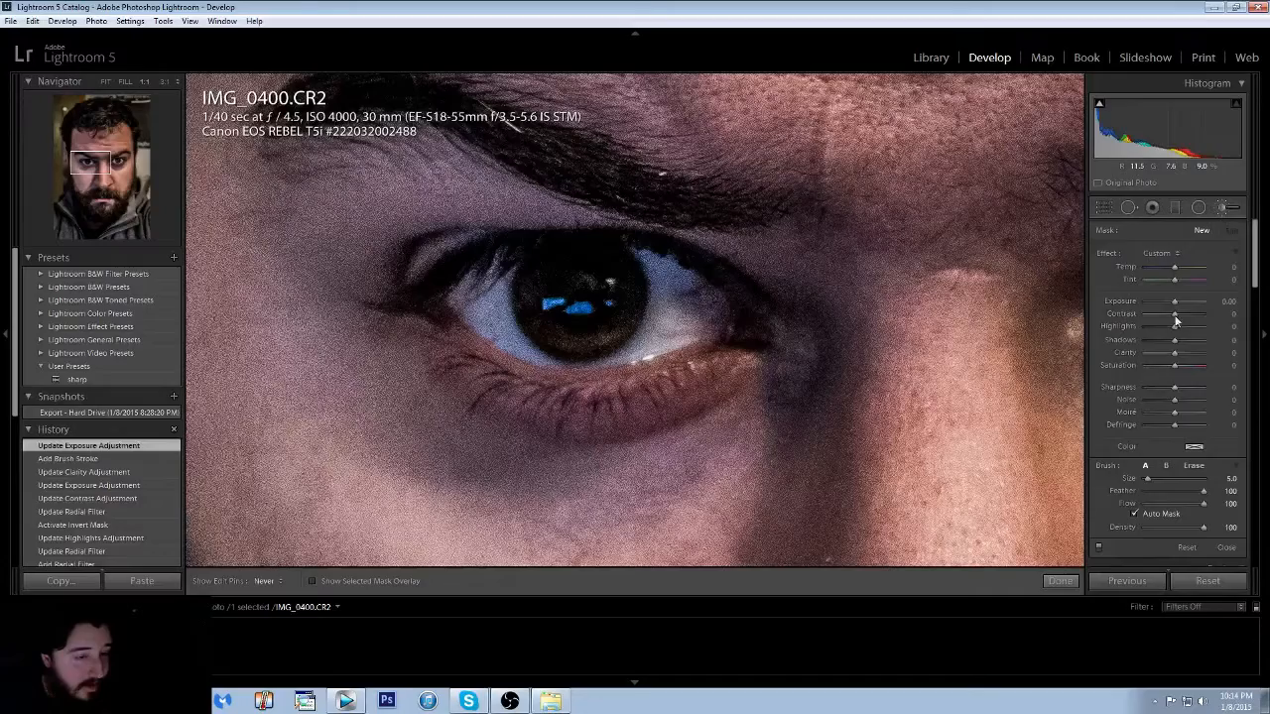
click(749, 336)
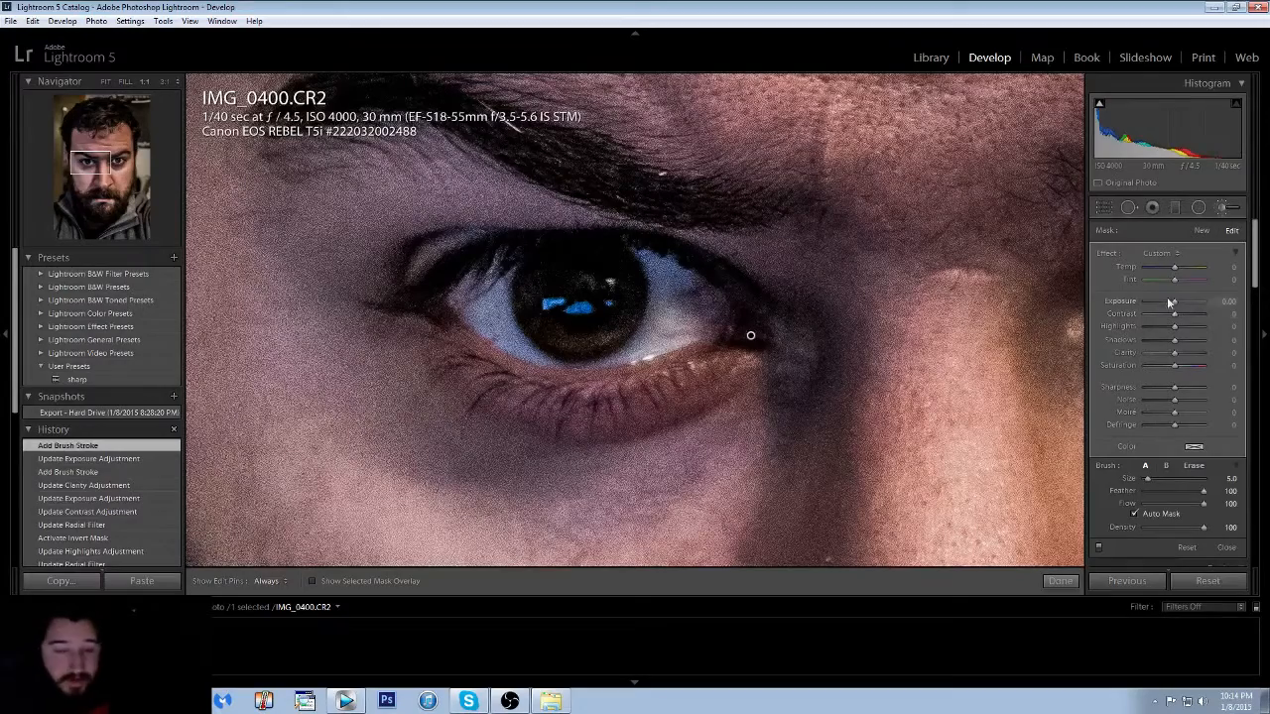
drag(1174, 302, 1178, 302)
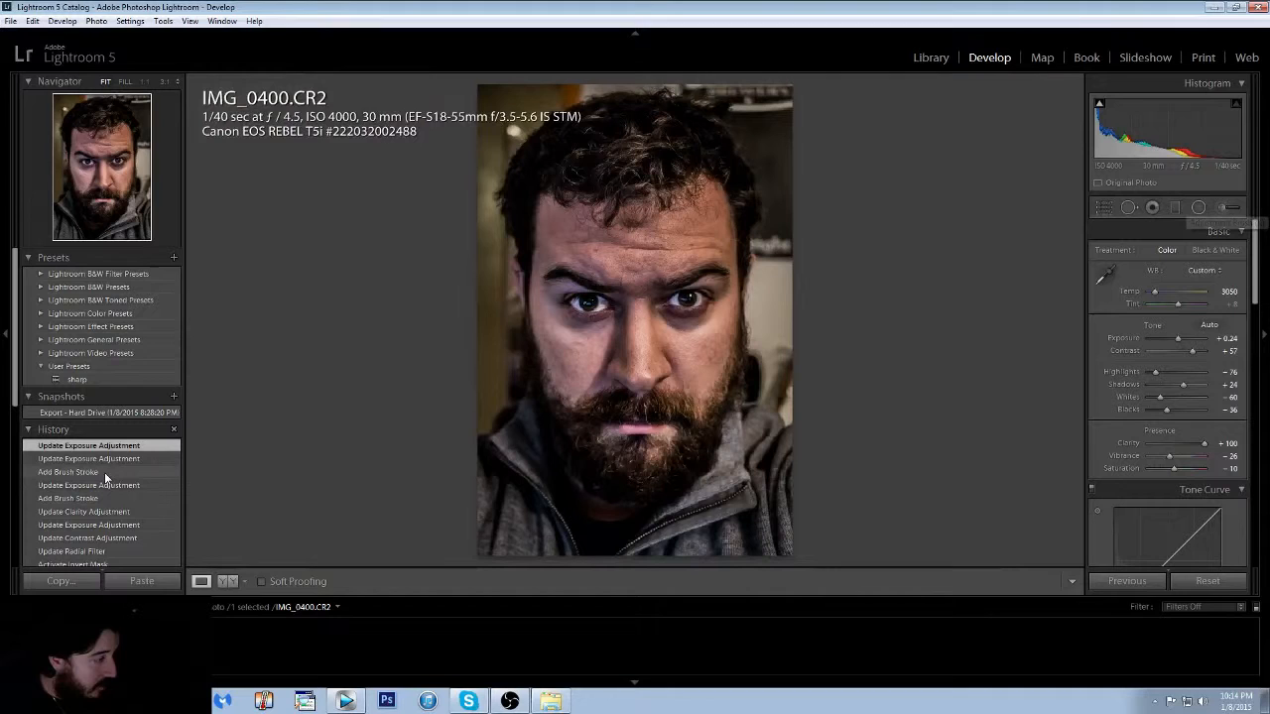
Fine-tune the Exposure of the eye-brightening brush strokes and finish the local edits.
click(67, 472)
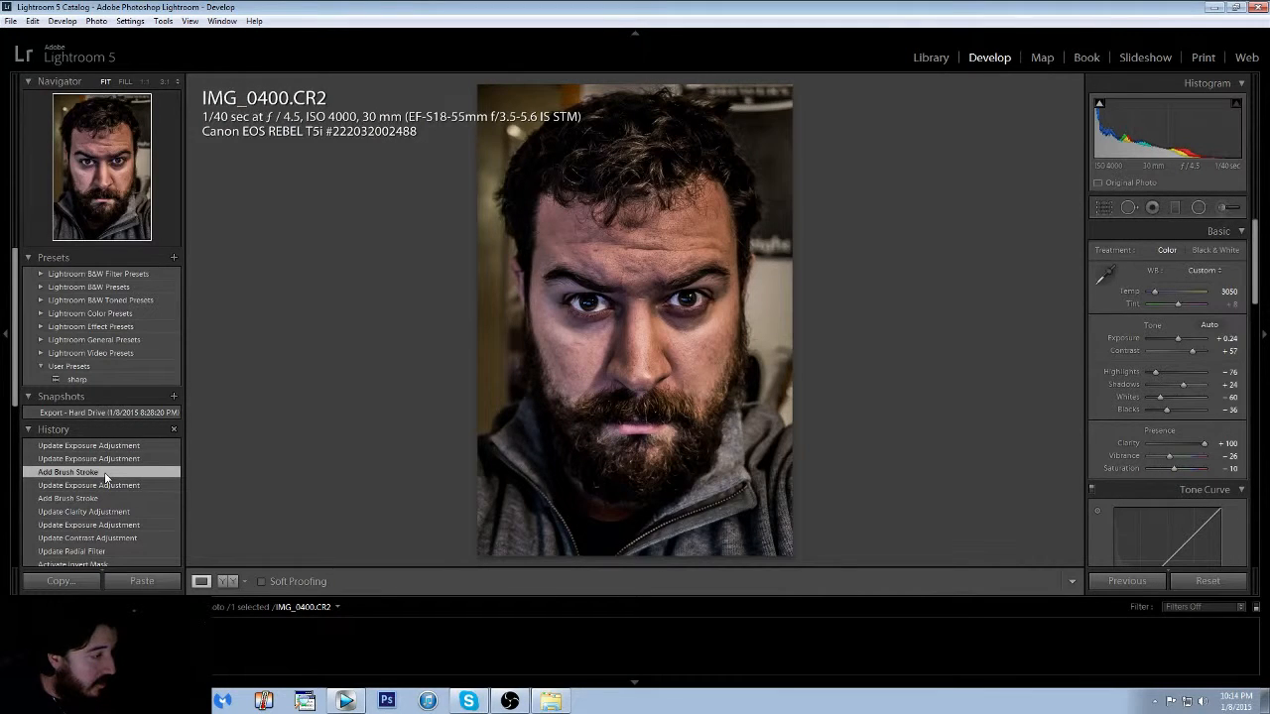
click(88, 444)
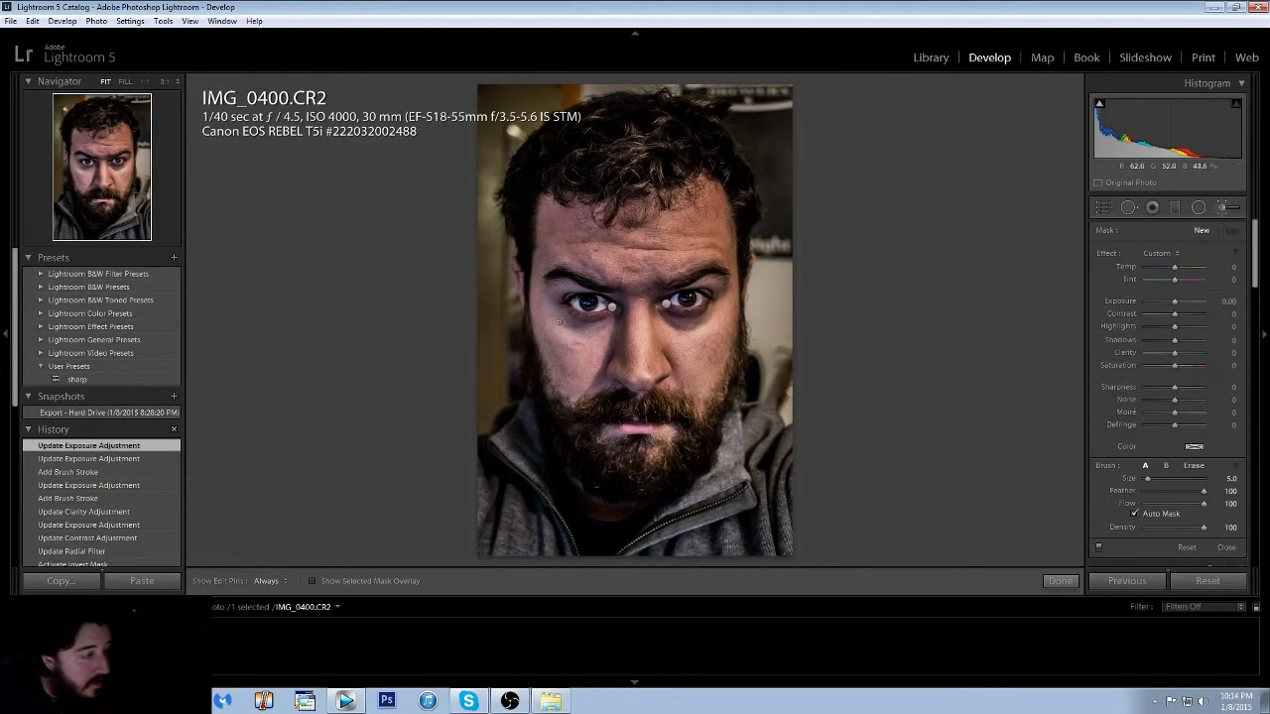
drag(1175, 302, 1180, 302)
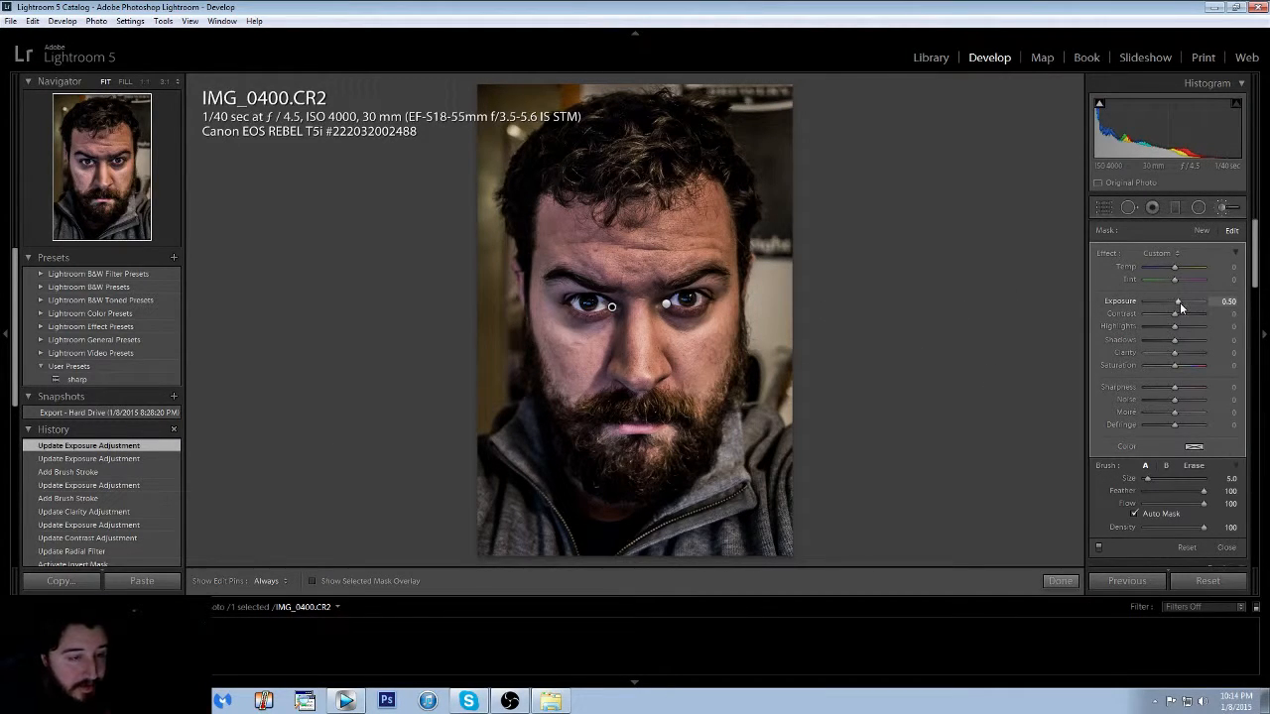
drag(1180, 302, 1176, 302)
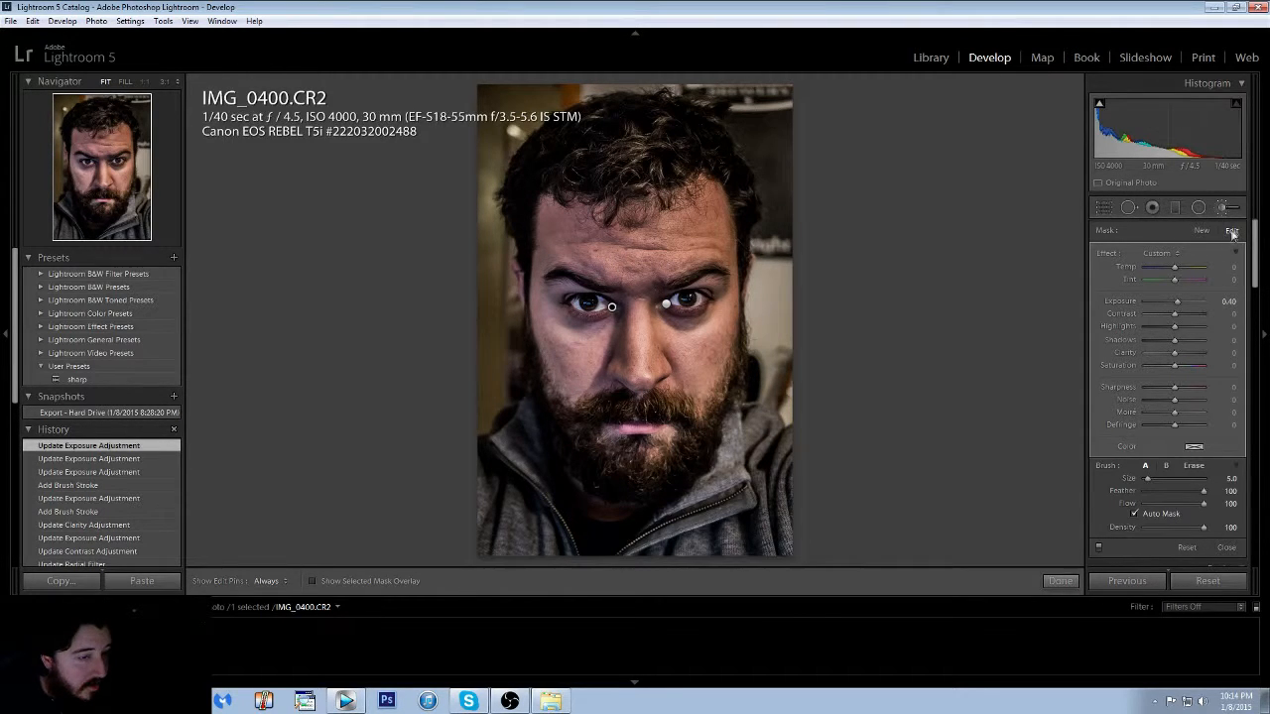
click(1059, 579)
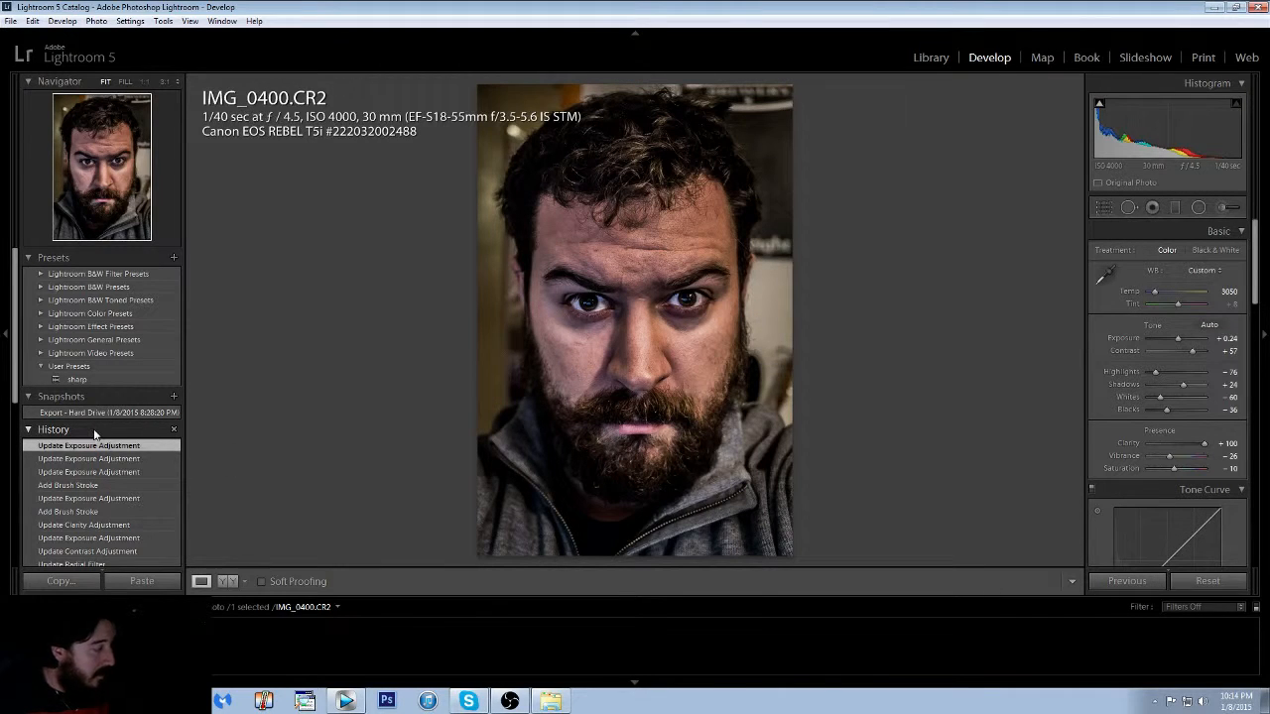
Show the original unedited photo for a before-and-after comparison.
click(226, 582)
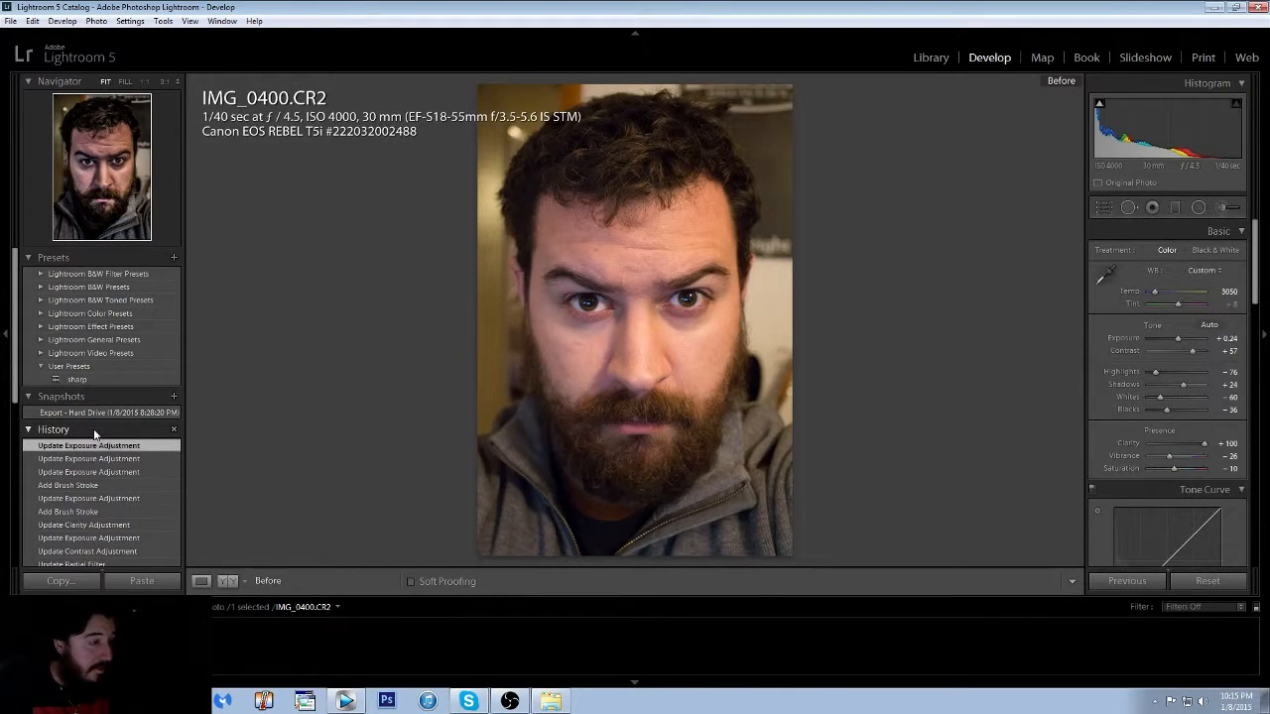